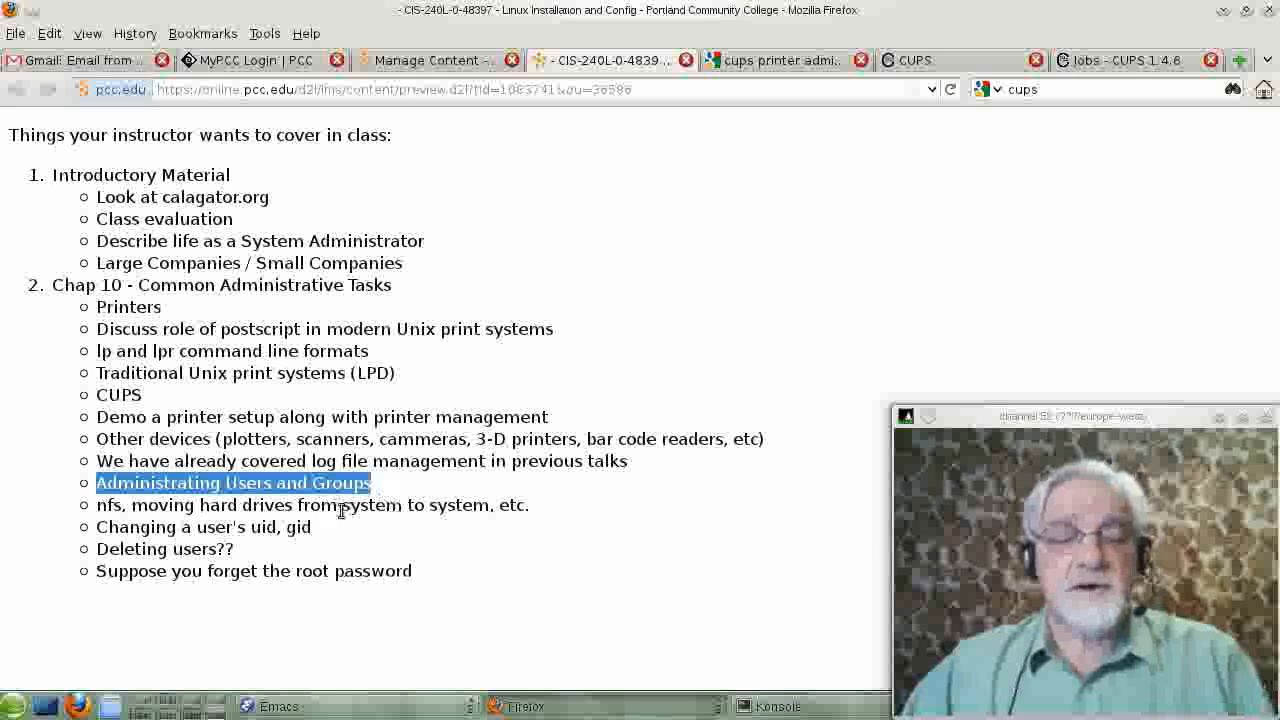
mouse_move(437, 560)
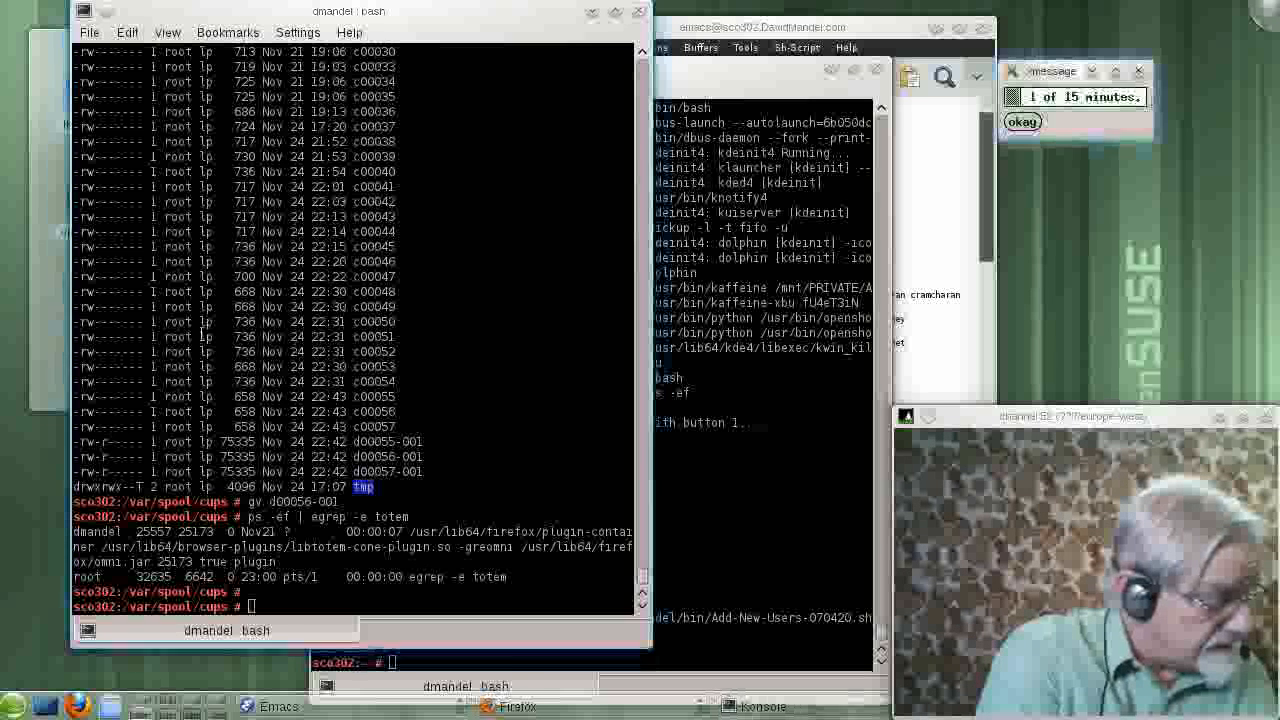
- Run emacs /etc/passwd from the Konsole prompt to load the account file
left_click(1022, 121)
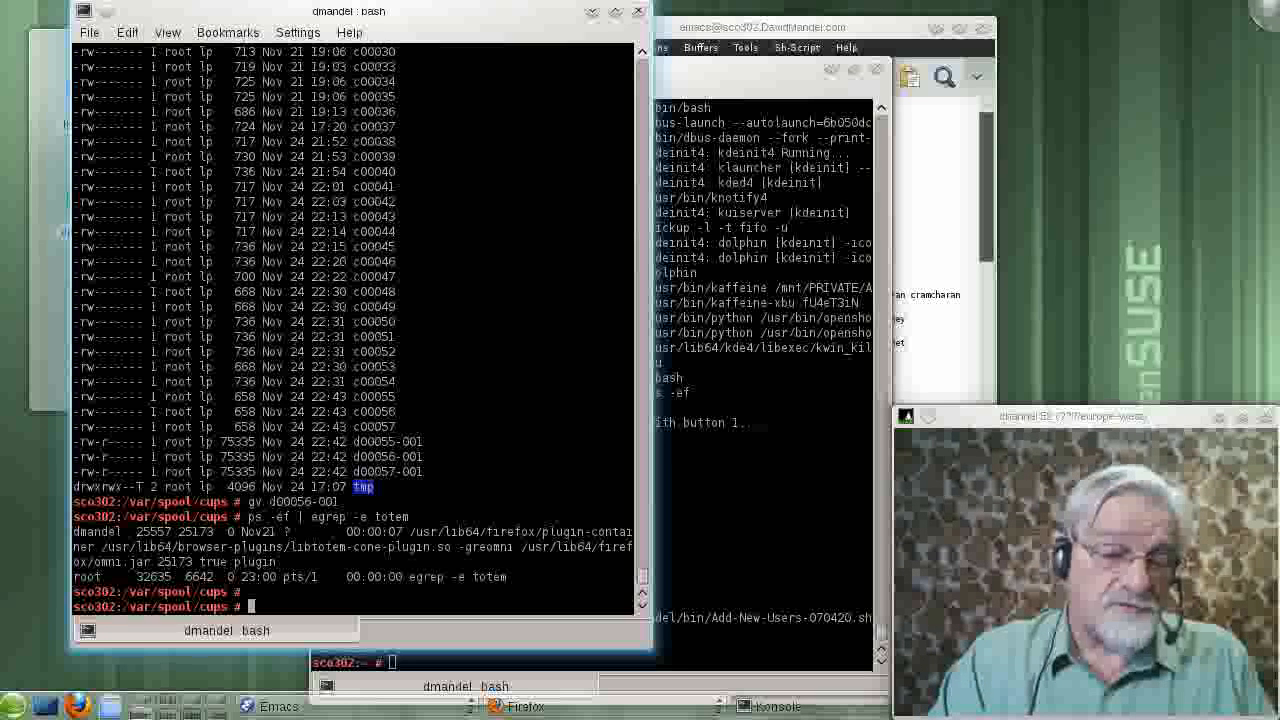
type("emacs")
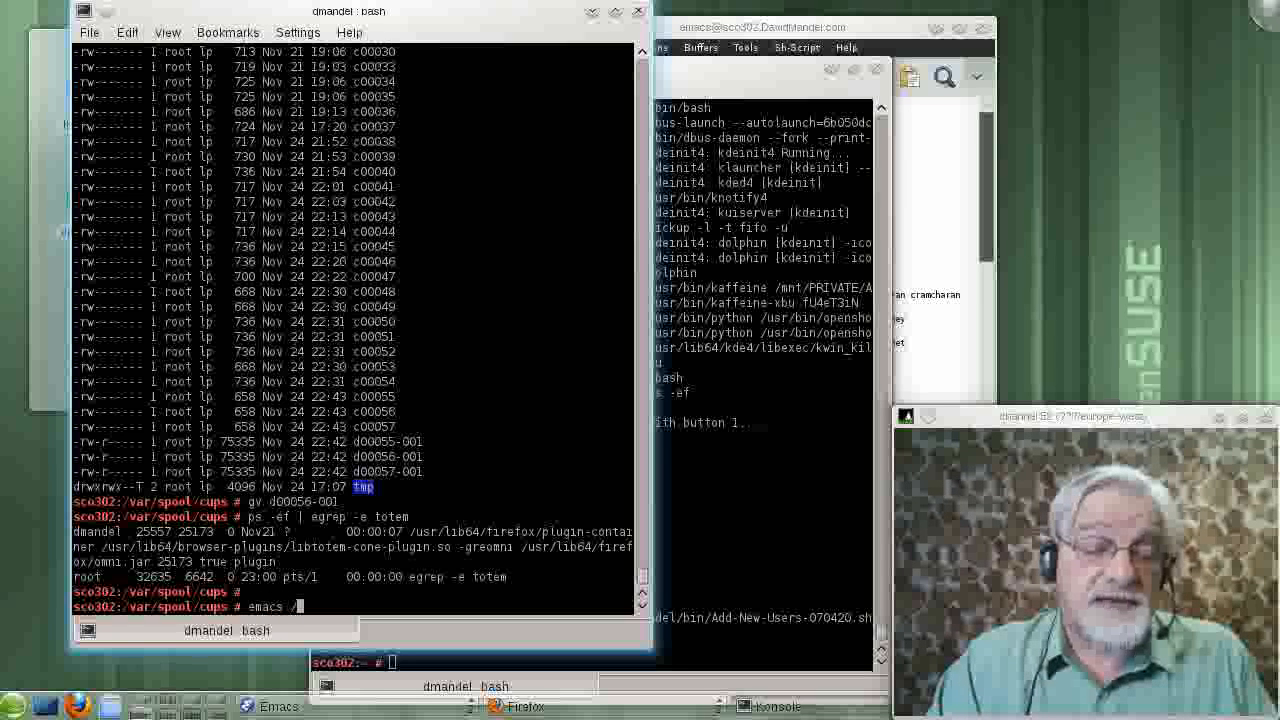
type("/etc/")
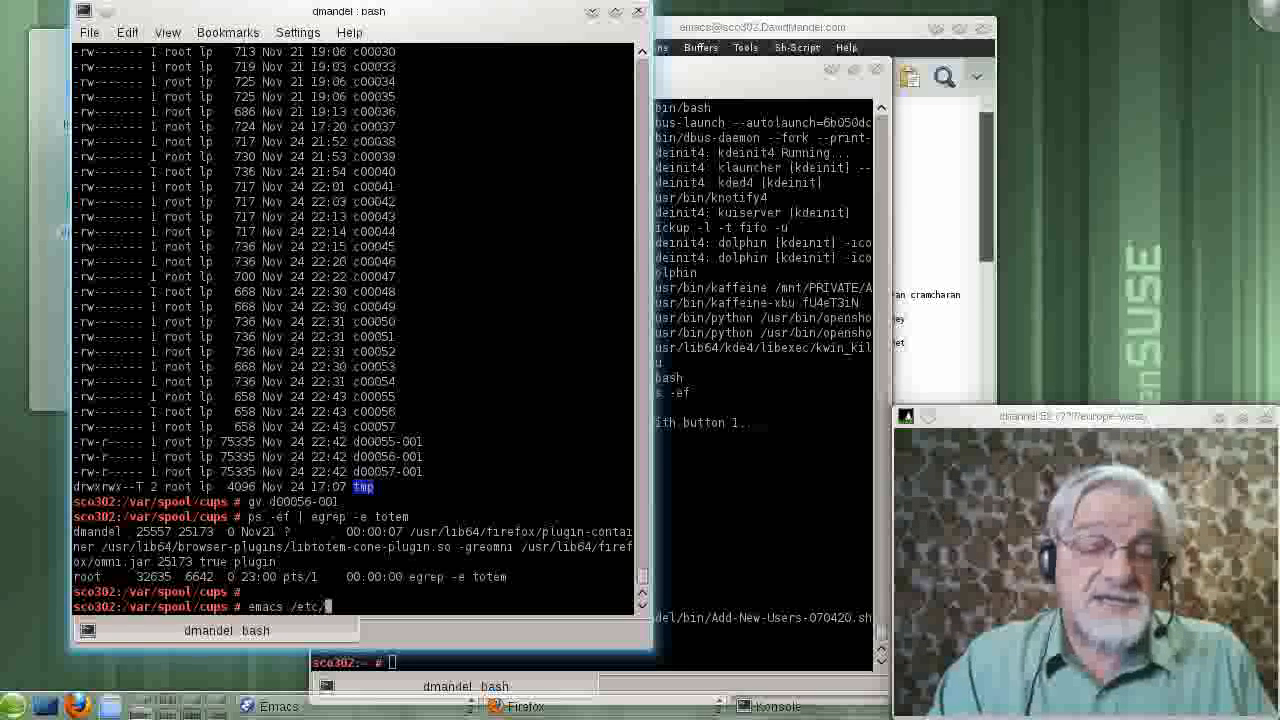
type("passwd")
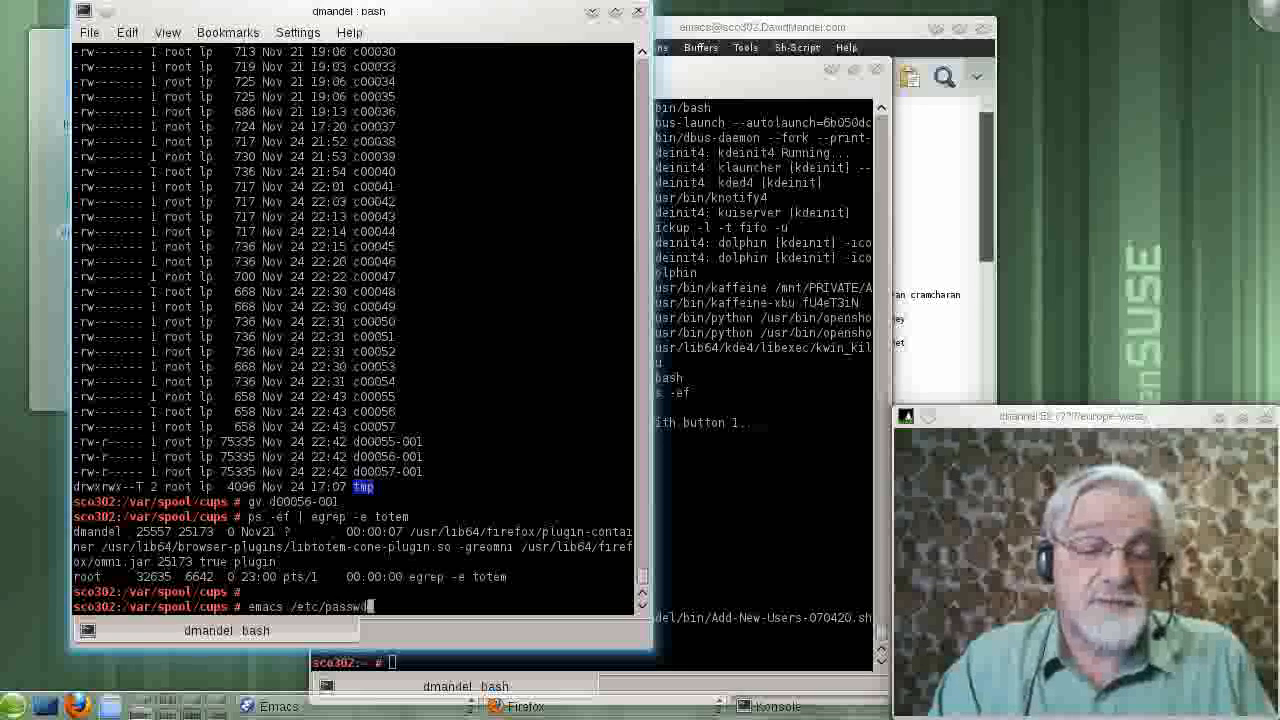
key("Return")
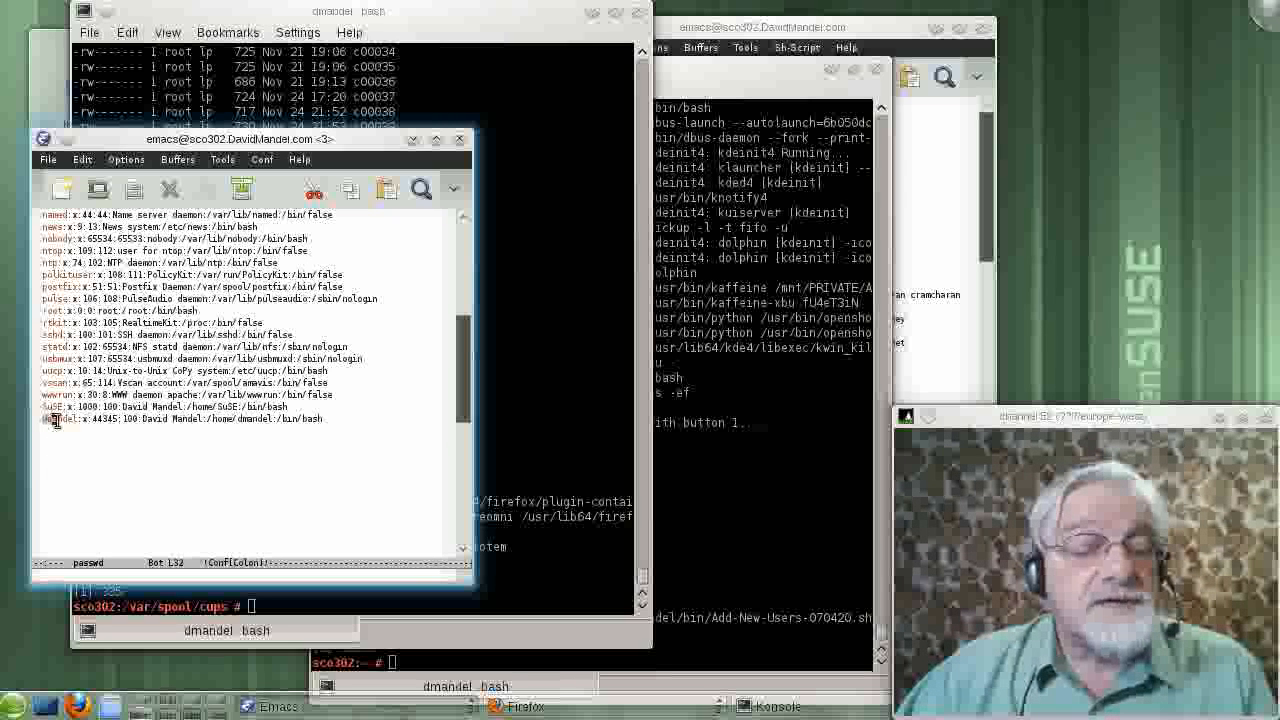
- Select the login name, then the full-name field, of the last passwd entry
double_click(55, 418)
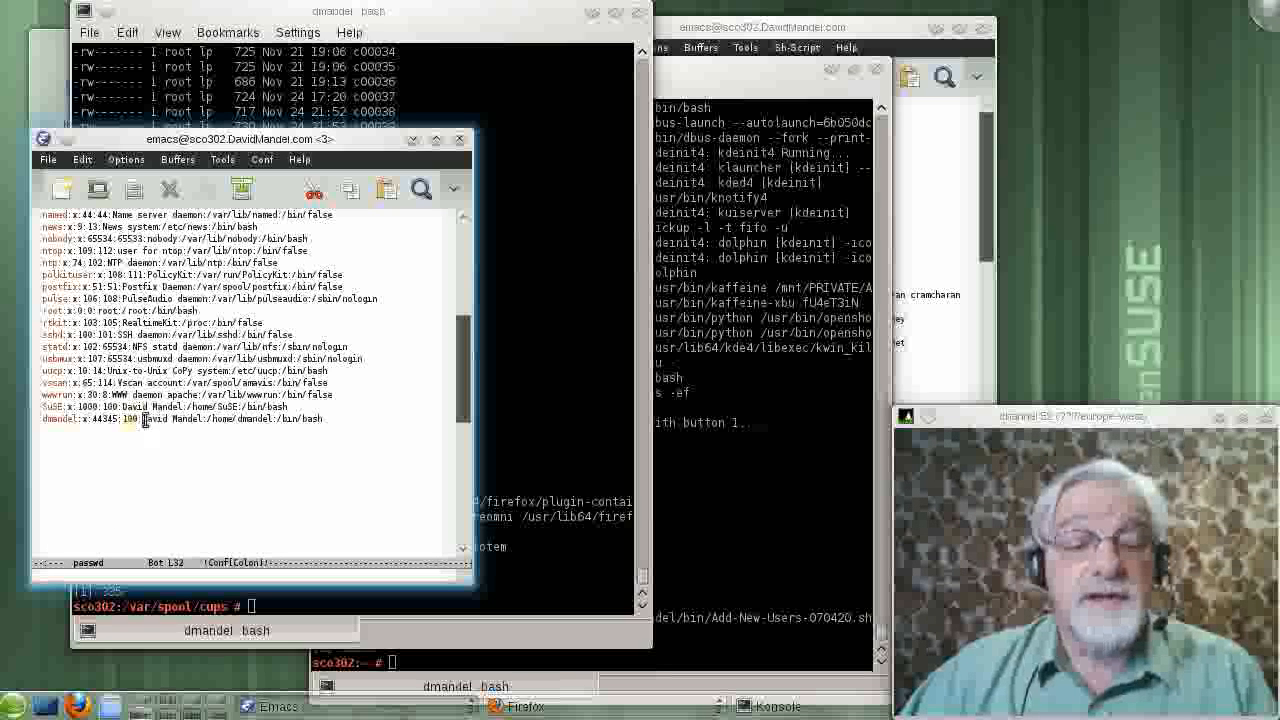
double_click(170, 418)
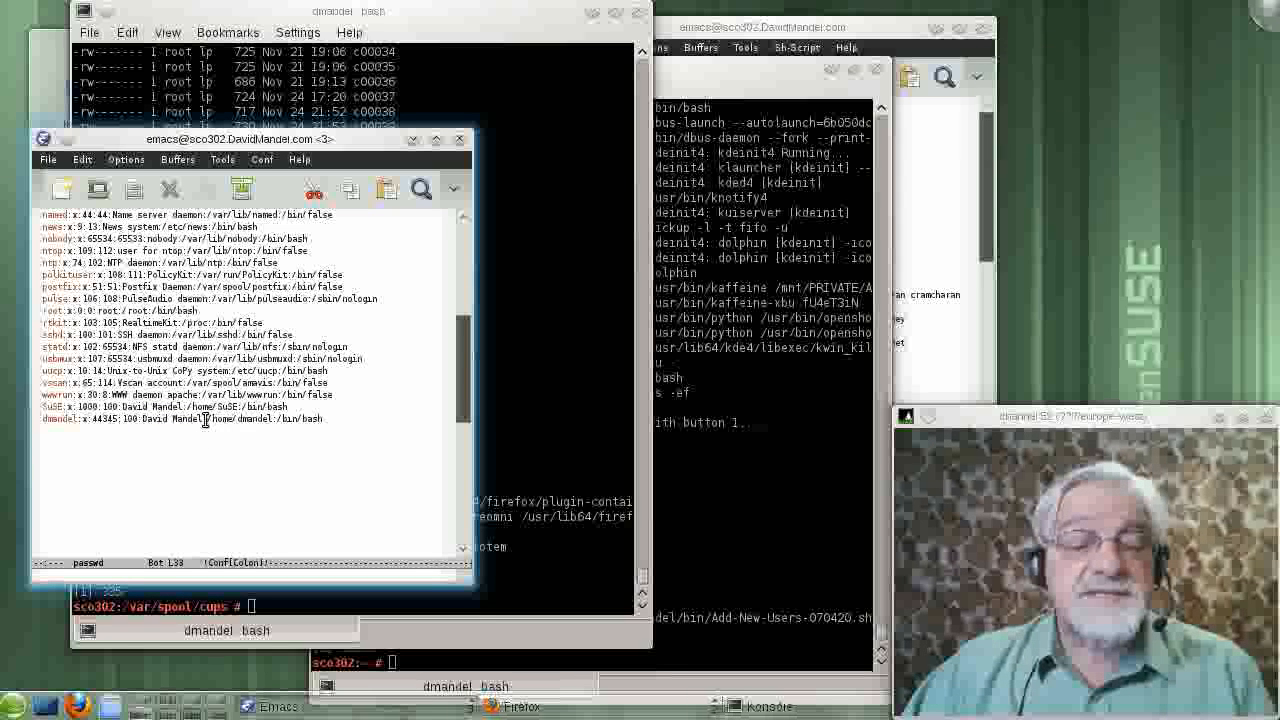
- Select the home directory path of the last passwd entry
double_click(240, 418)
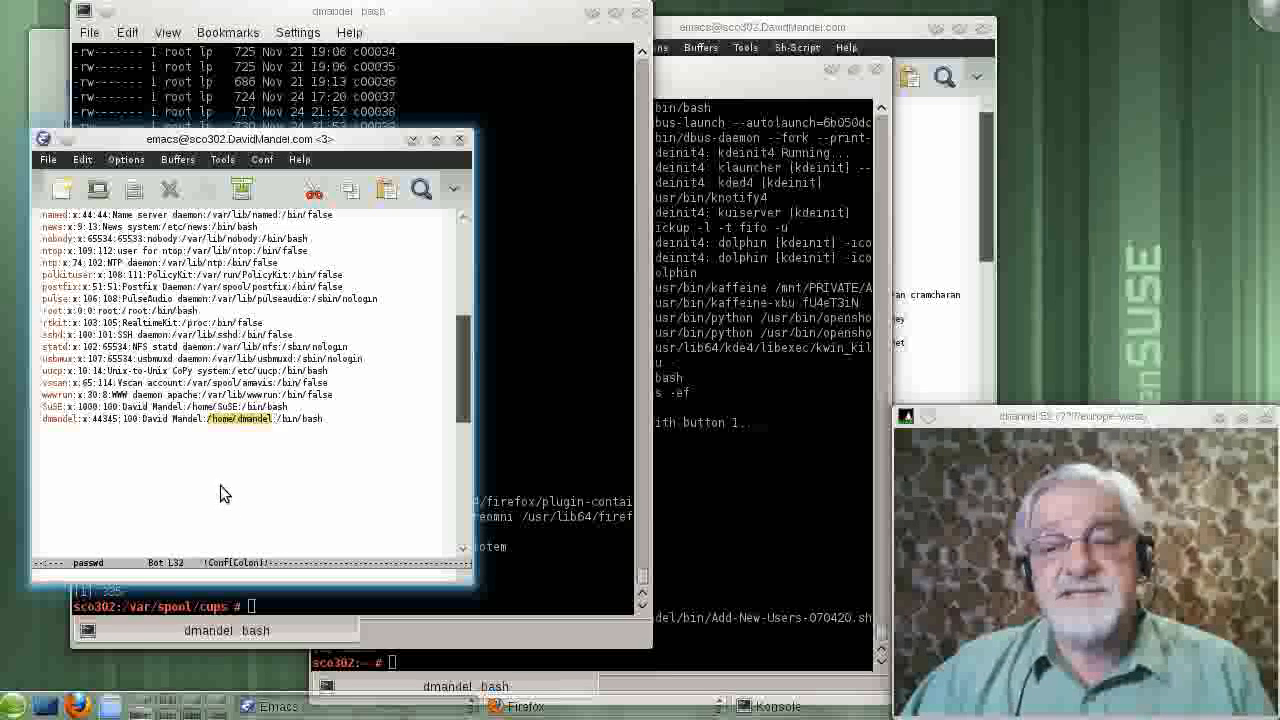
mouse_move(253, 471)
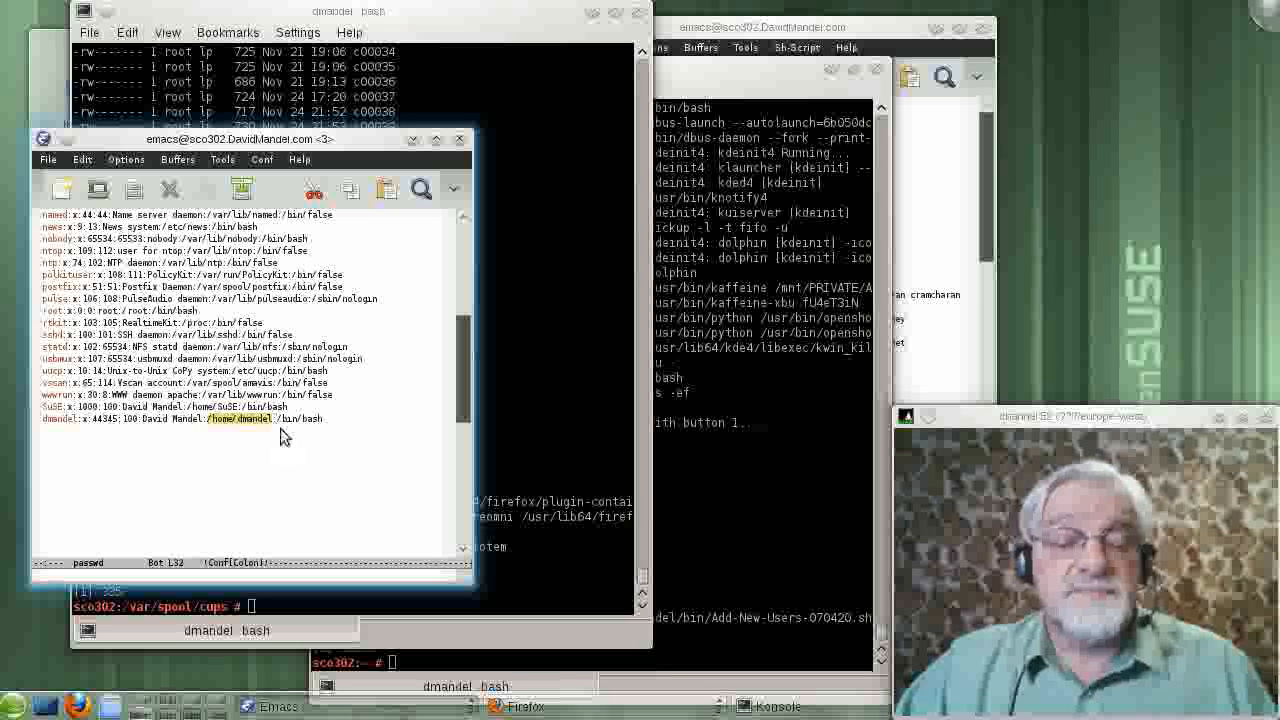
mouse_move(258, 437)
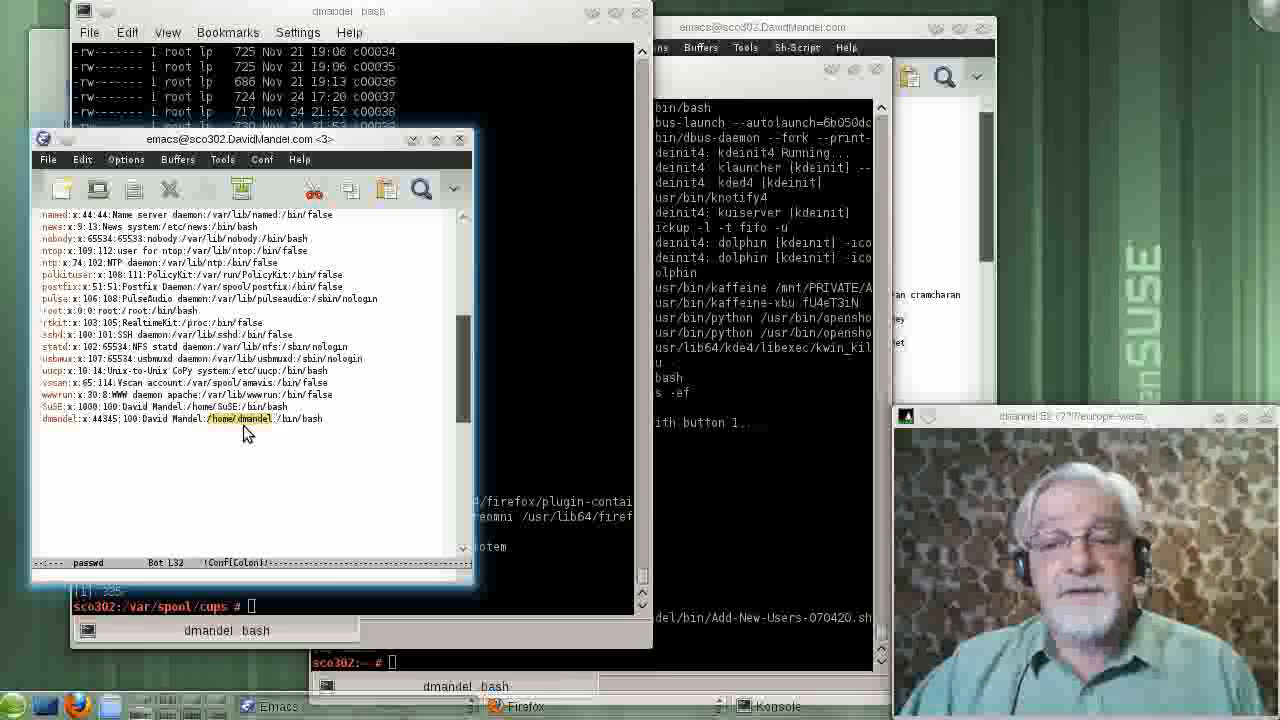
mouse_move(235, 438)
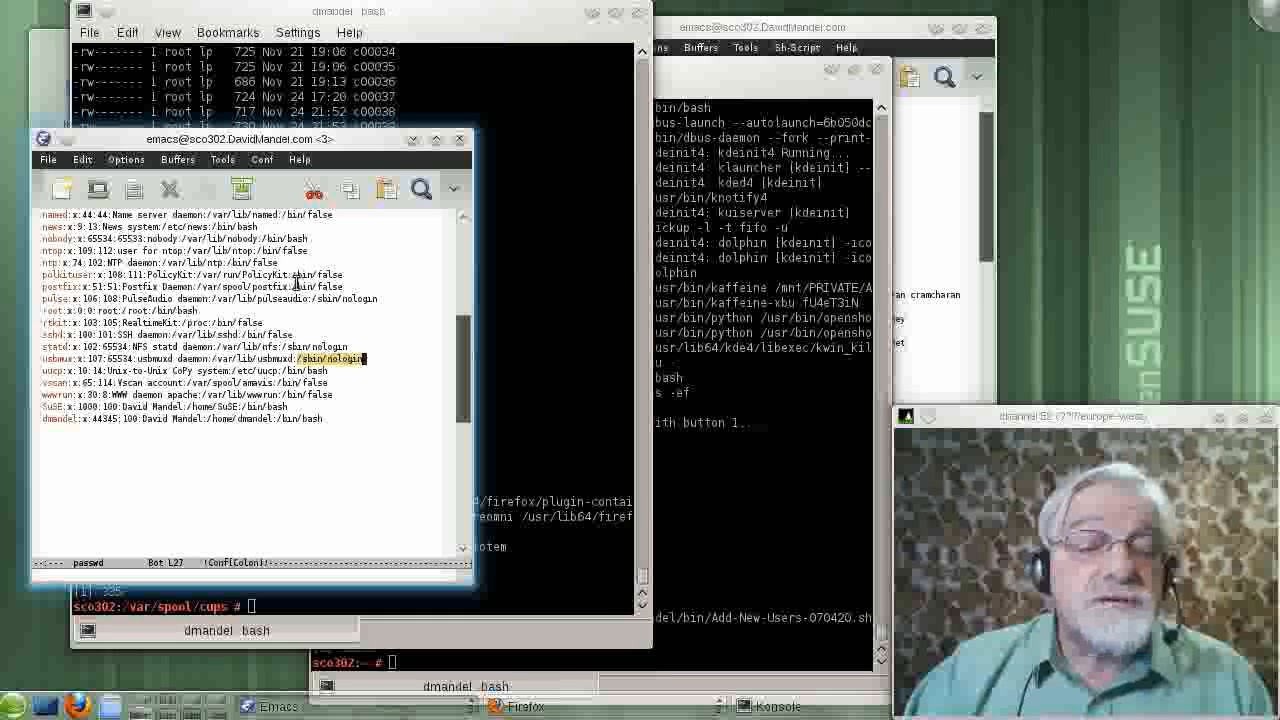
- Select the /bin/false shell at the end of the postfix line
double_click(320, 287)
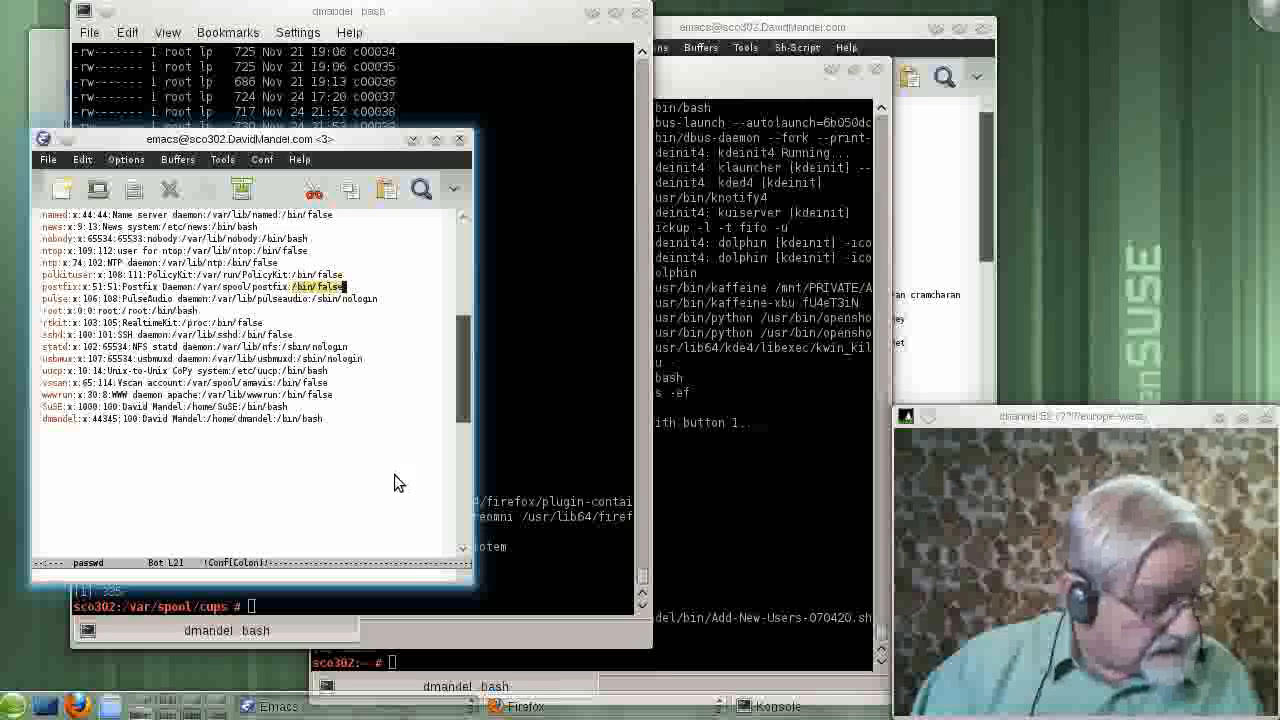
mouse_move(417, 497)
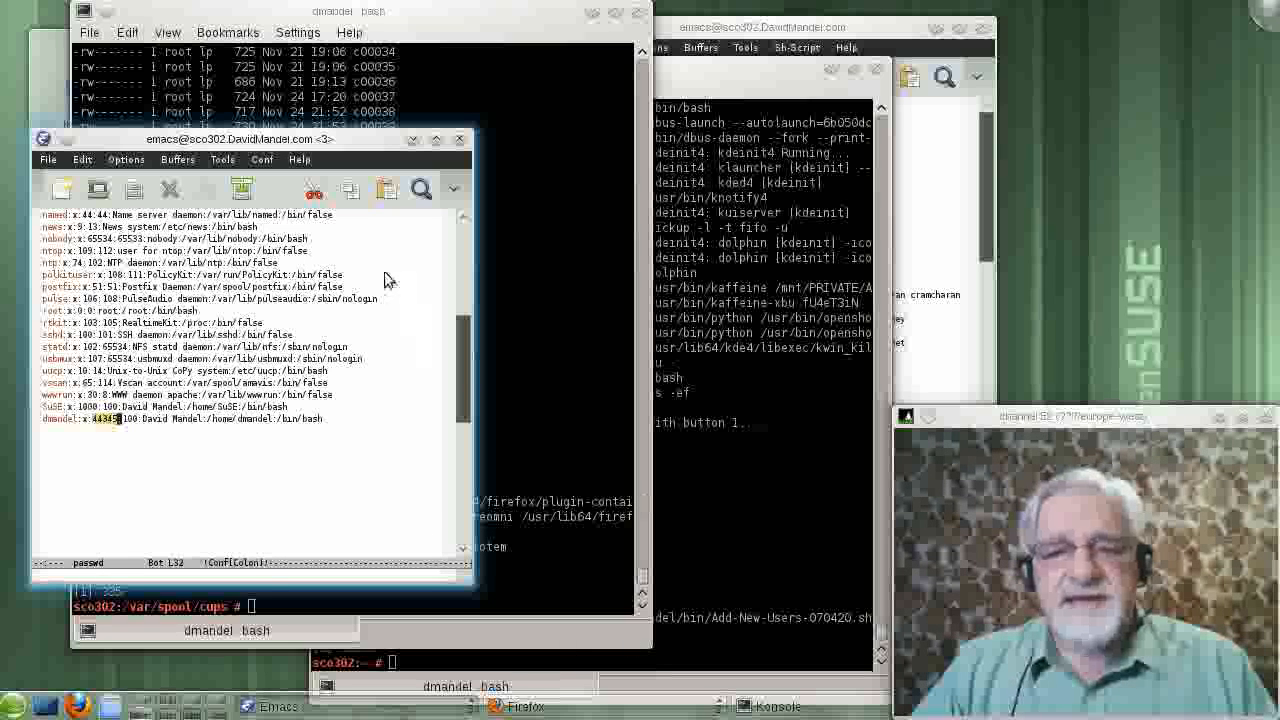
mouse_move(424, 288)
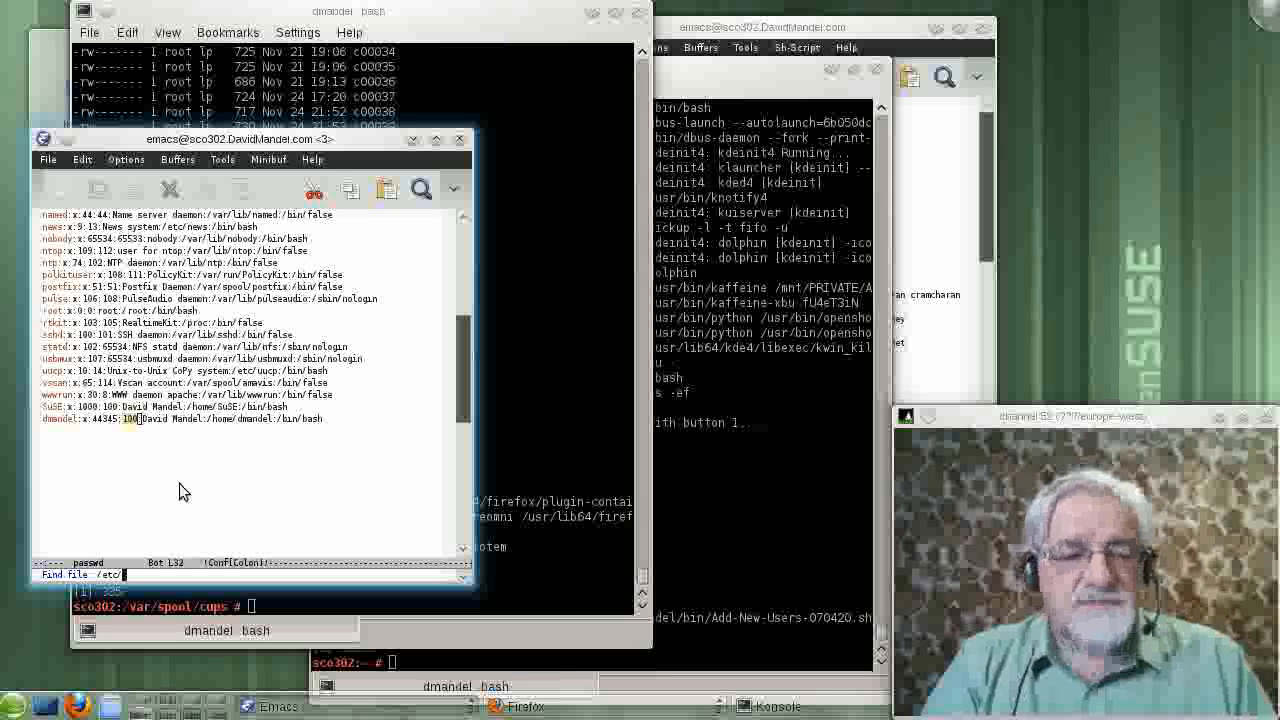
- Visit /etc/group via the find-file minibuffer
type("gr")
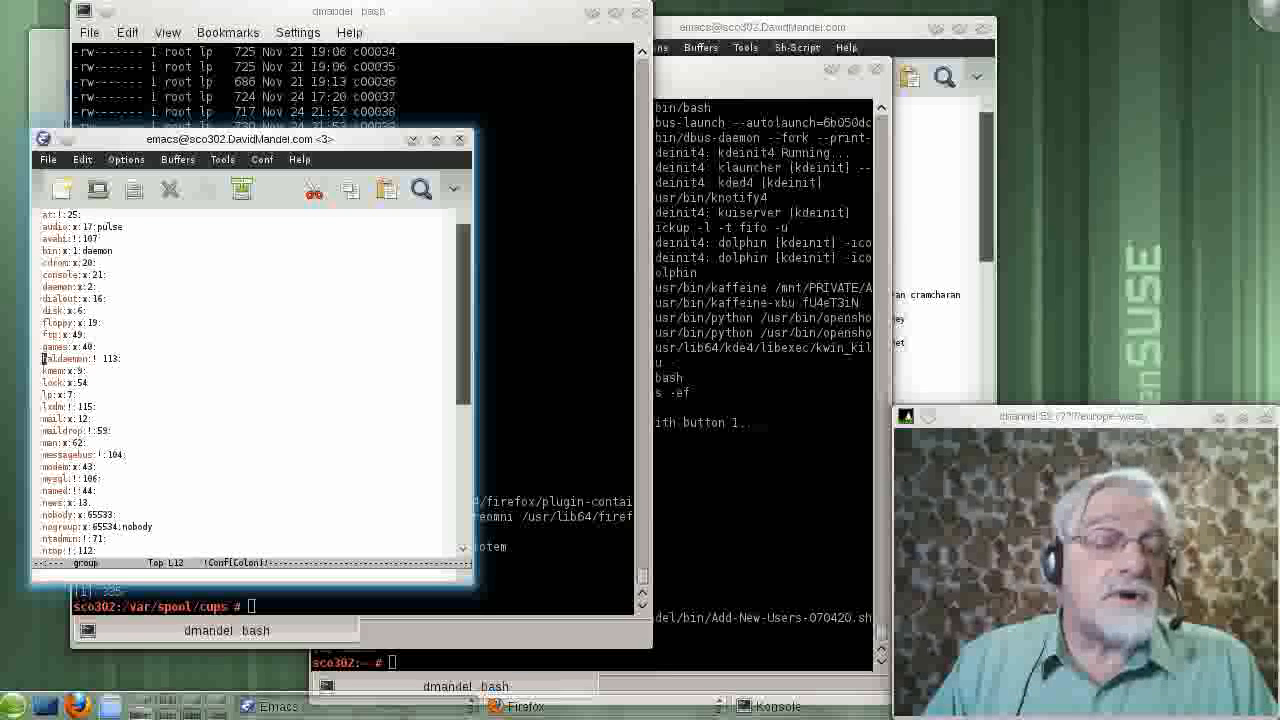
scroll("down", 3)
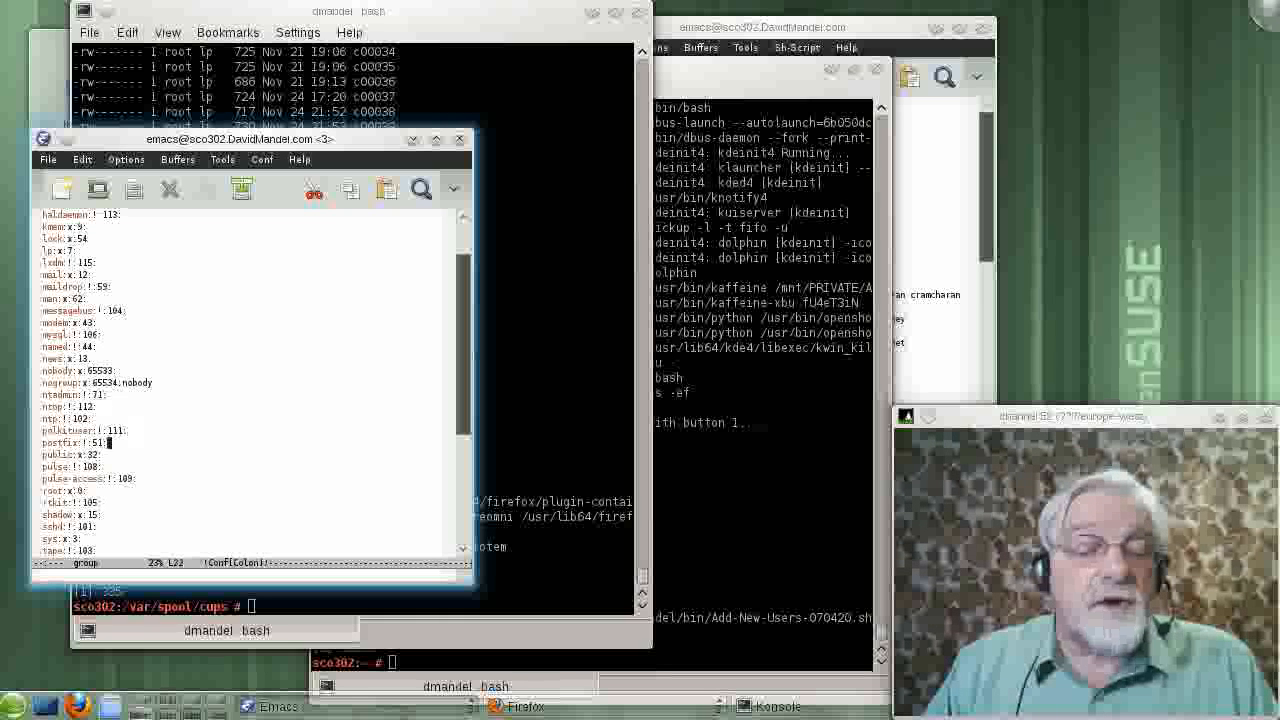
scroll("down", 3)
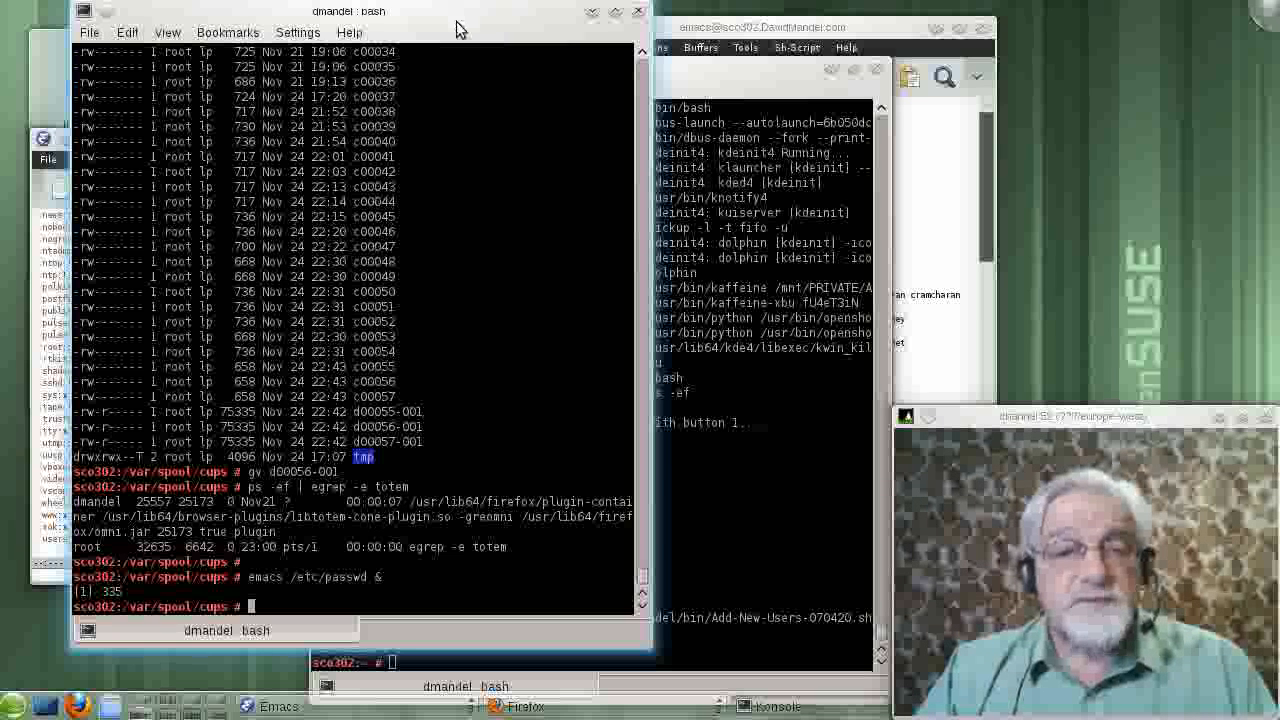
mouse_move(412, 113)
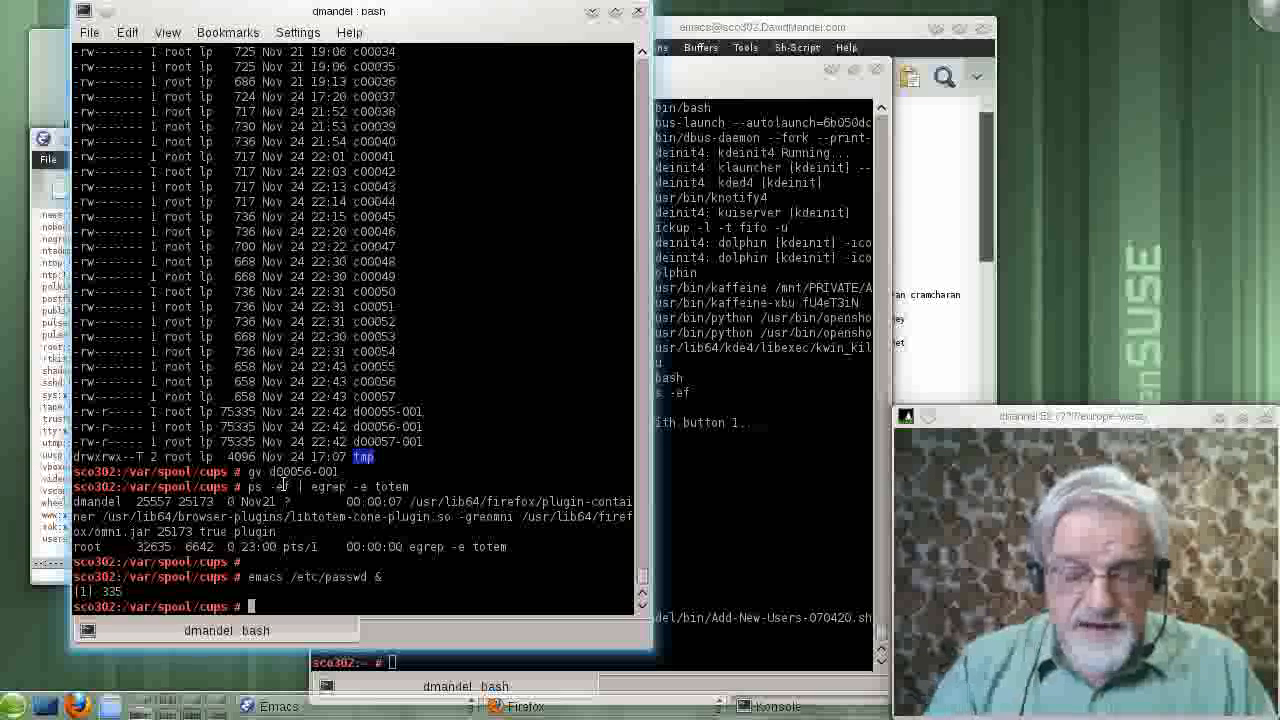
- Enter the yast command at the Konsole prompt
type("ya")
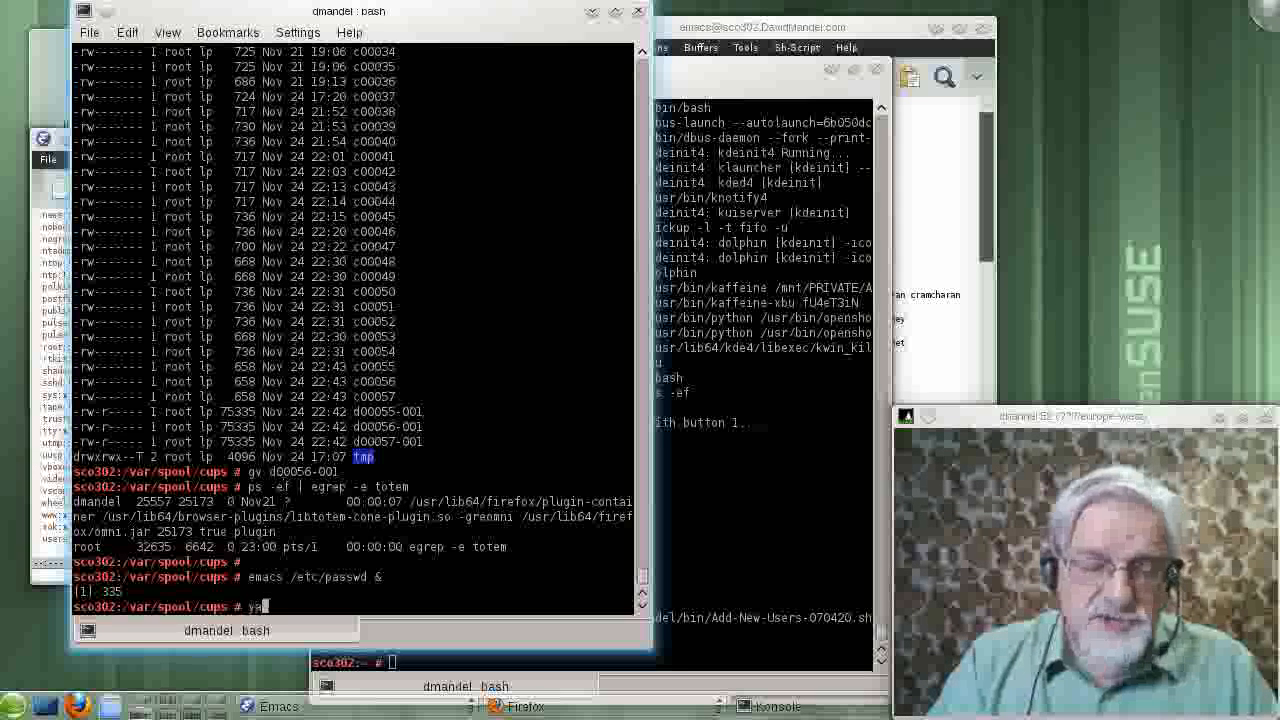
type("ast")
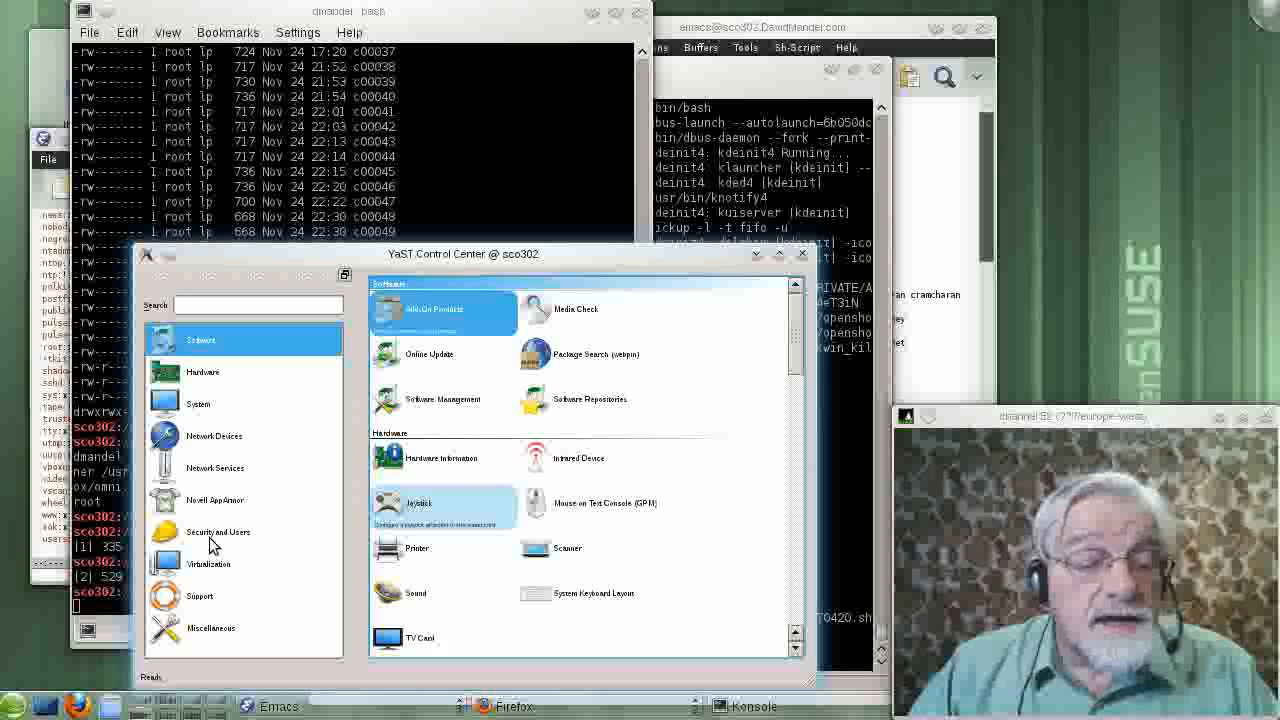
- Go through Security and Users into User and Group Management and start Add
left_click(218, 531)
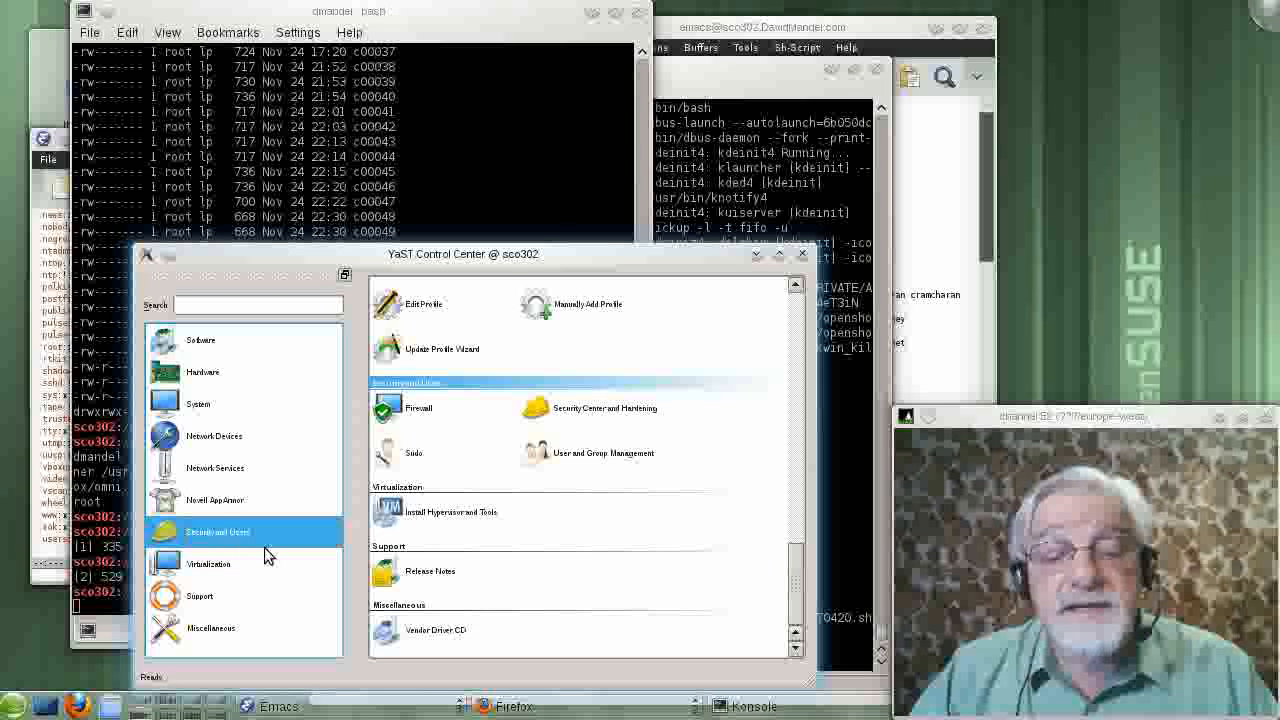
left_click(589, 452)
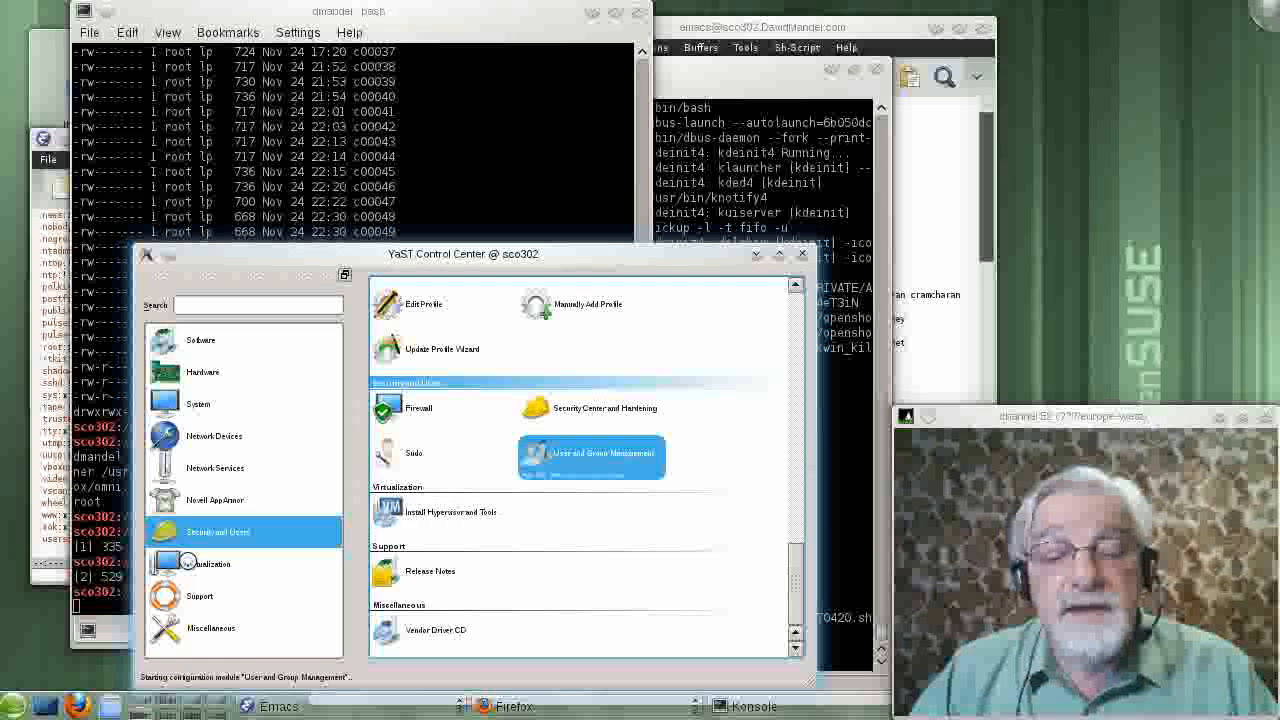
left_click(590, 456)
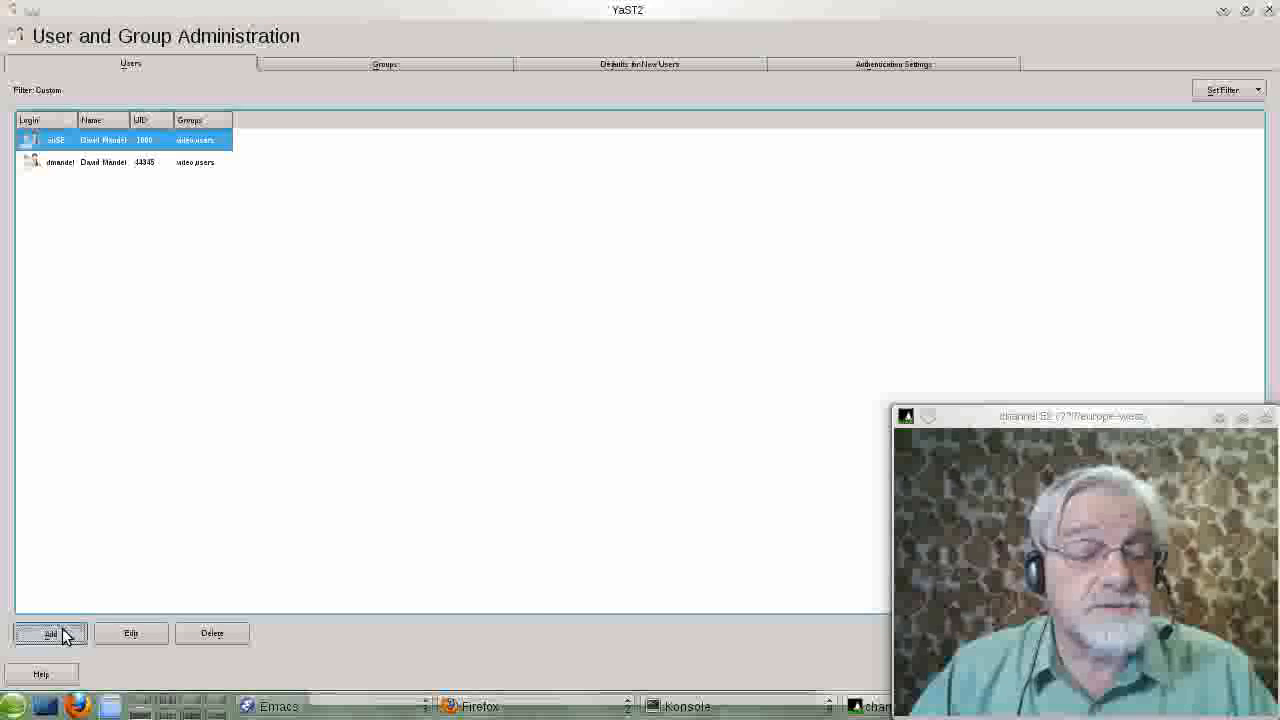
left_click(49, 633)
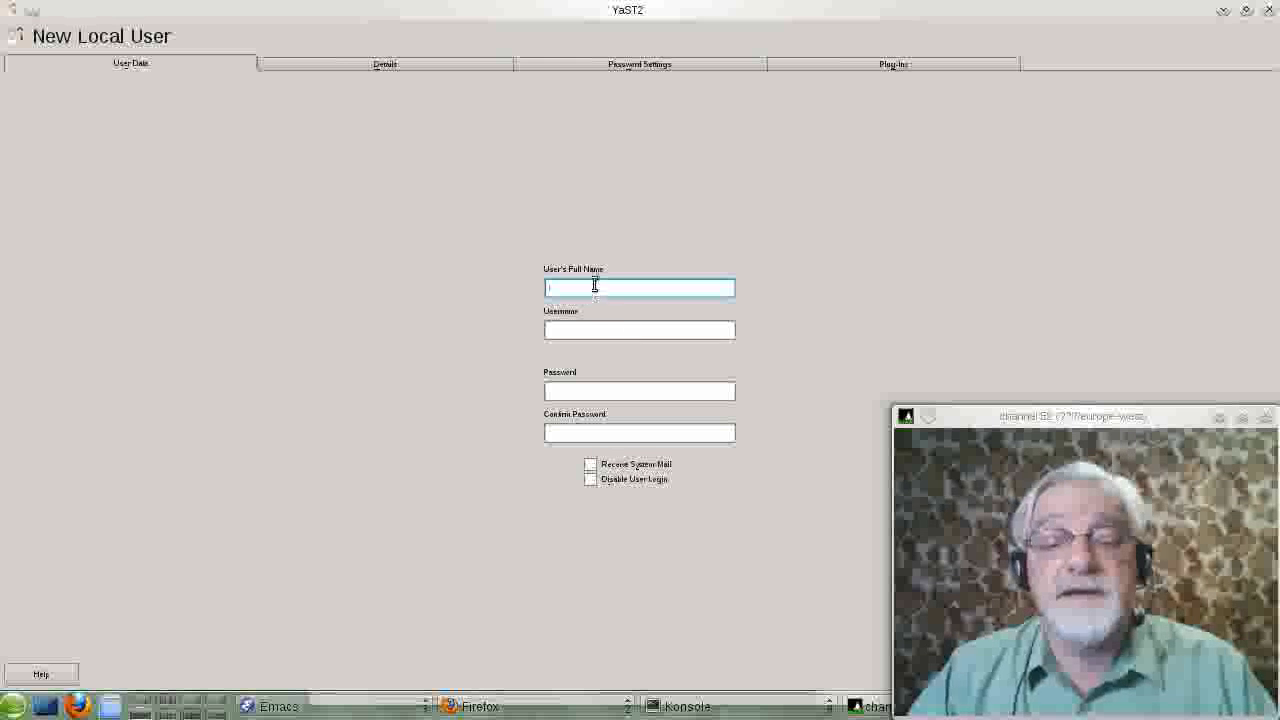
type("D")
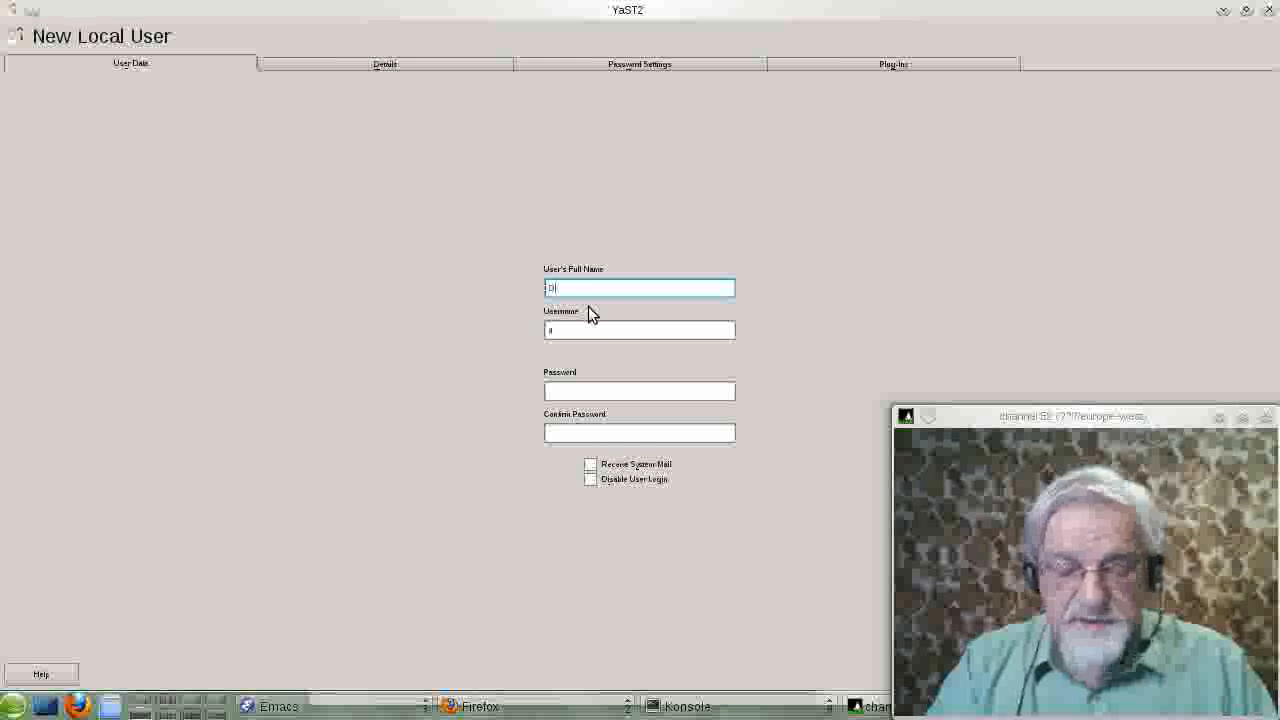
type("avid Mandel")
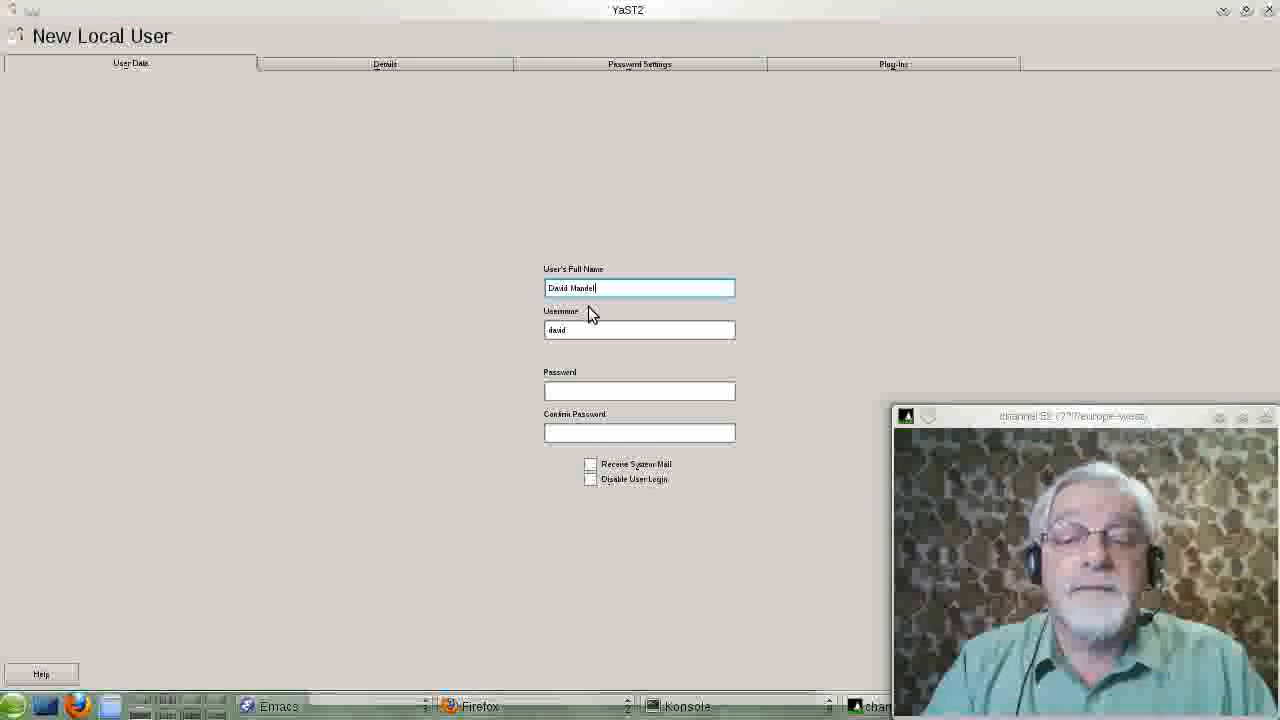
left_click(639, 330)
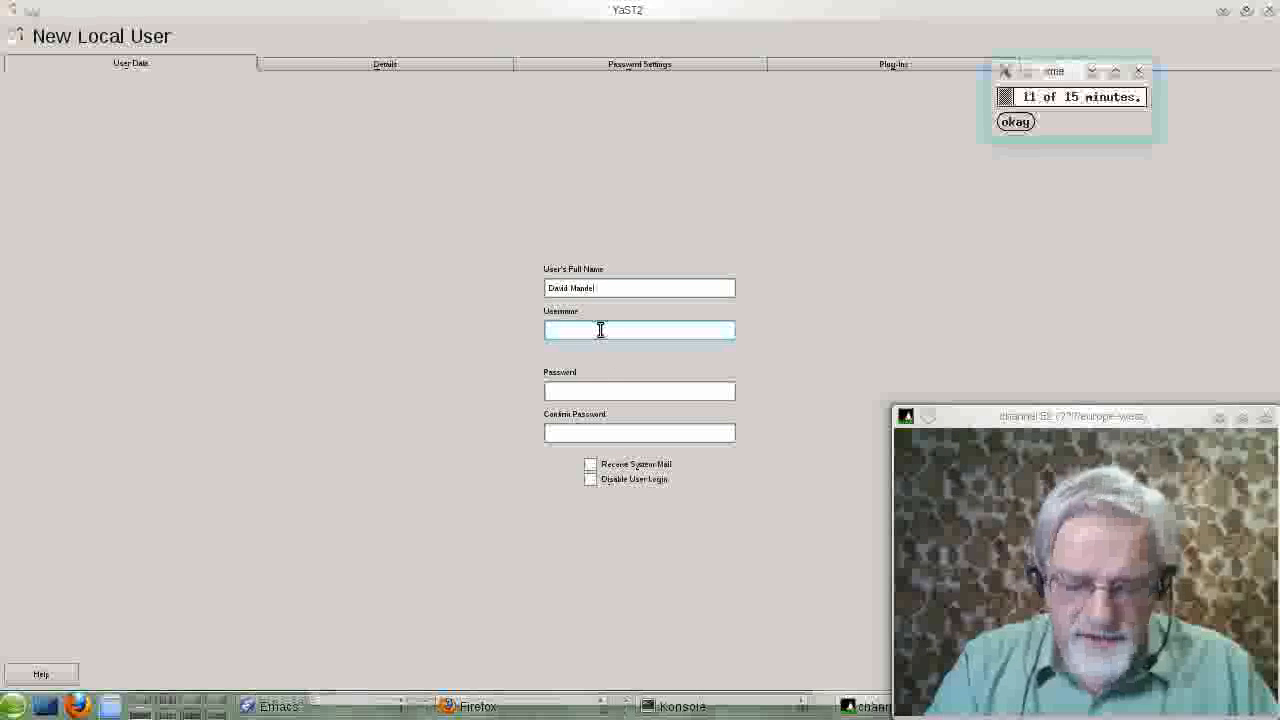
left_click(1016, 121)
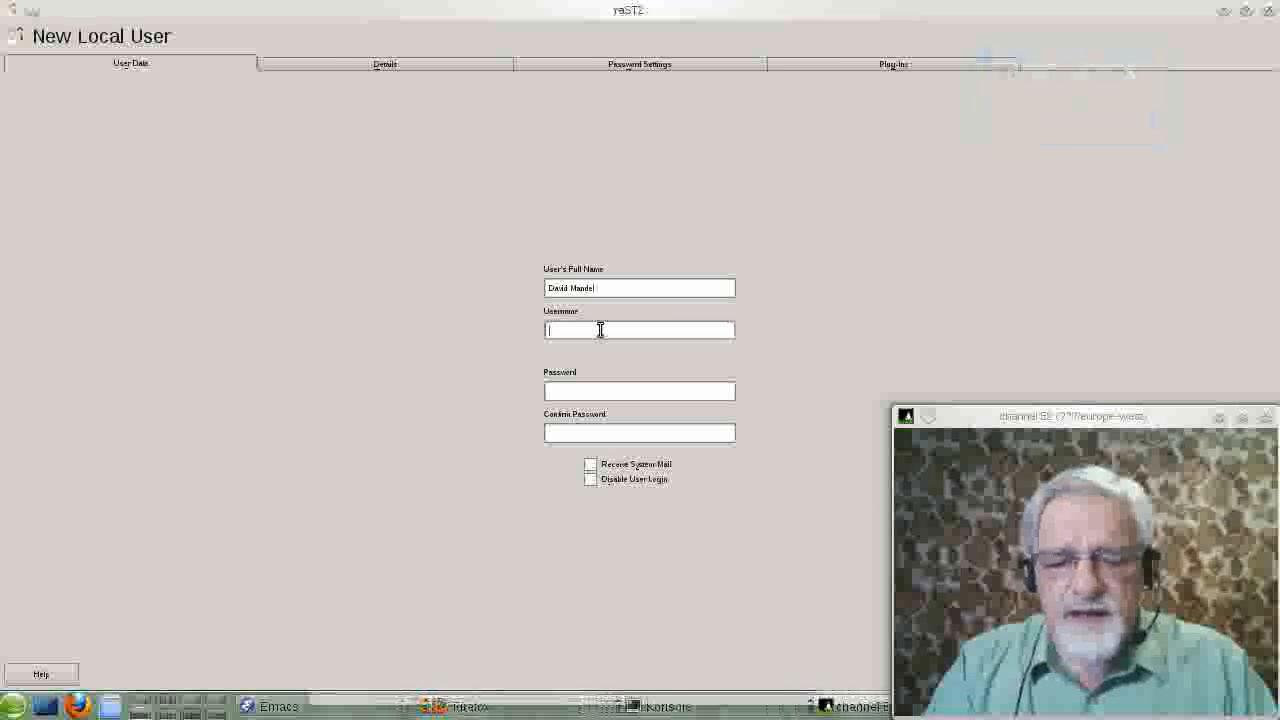
left_click(639, 330)
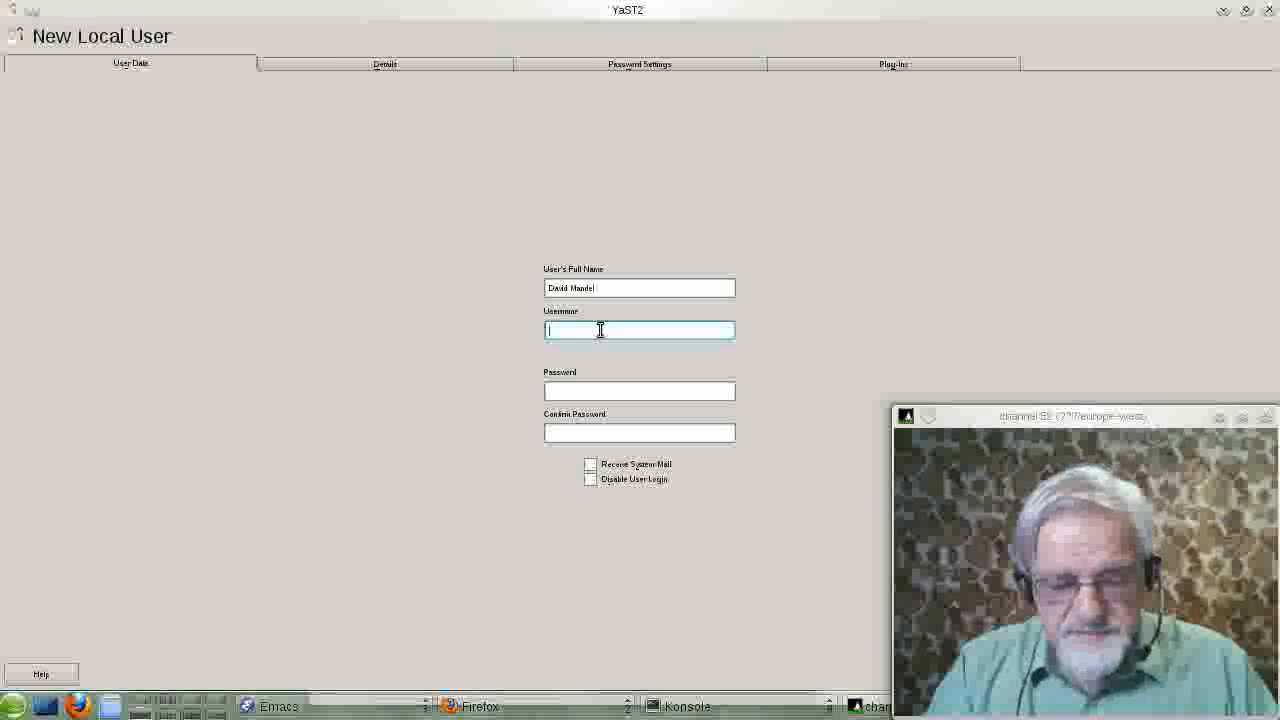
type("TTT")
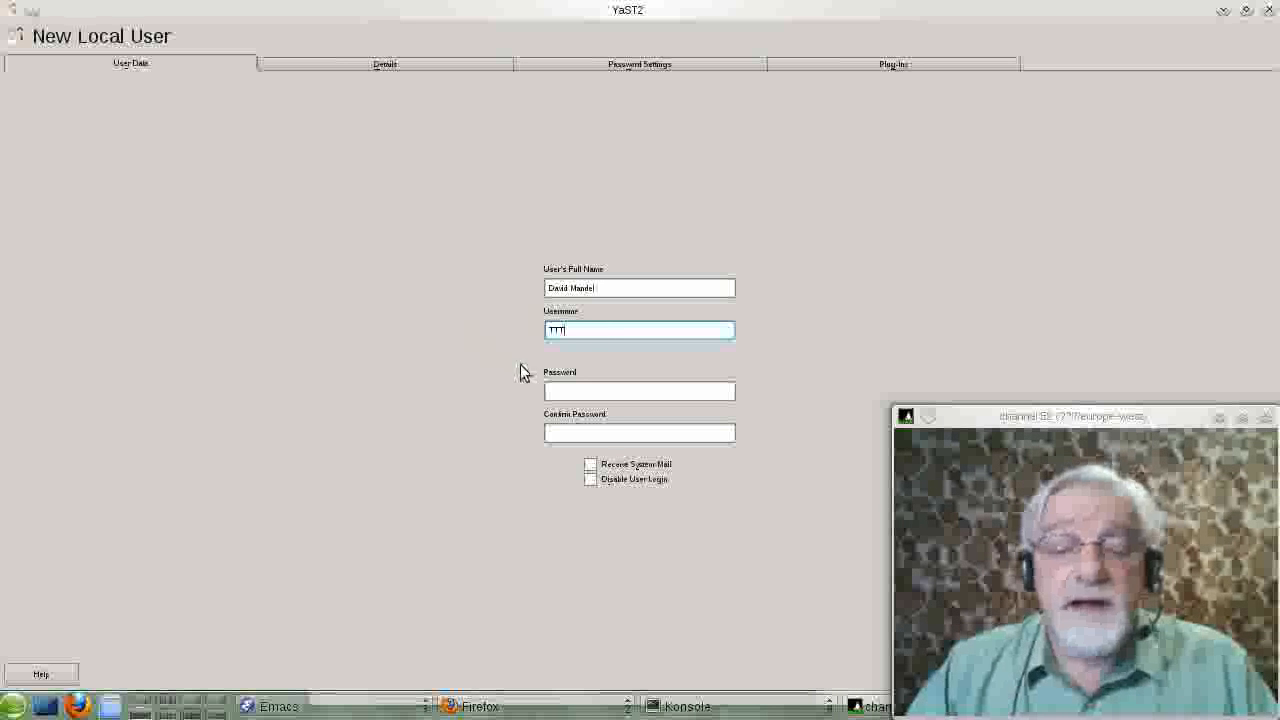
- Enter a short password and answer Yes to the weak-password warning
left_click(639, 390)
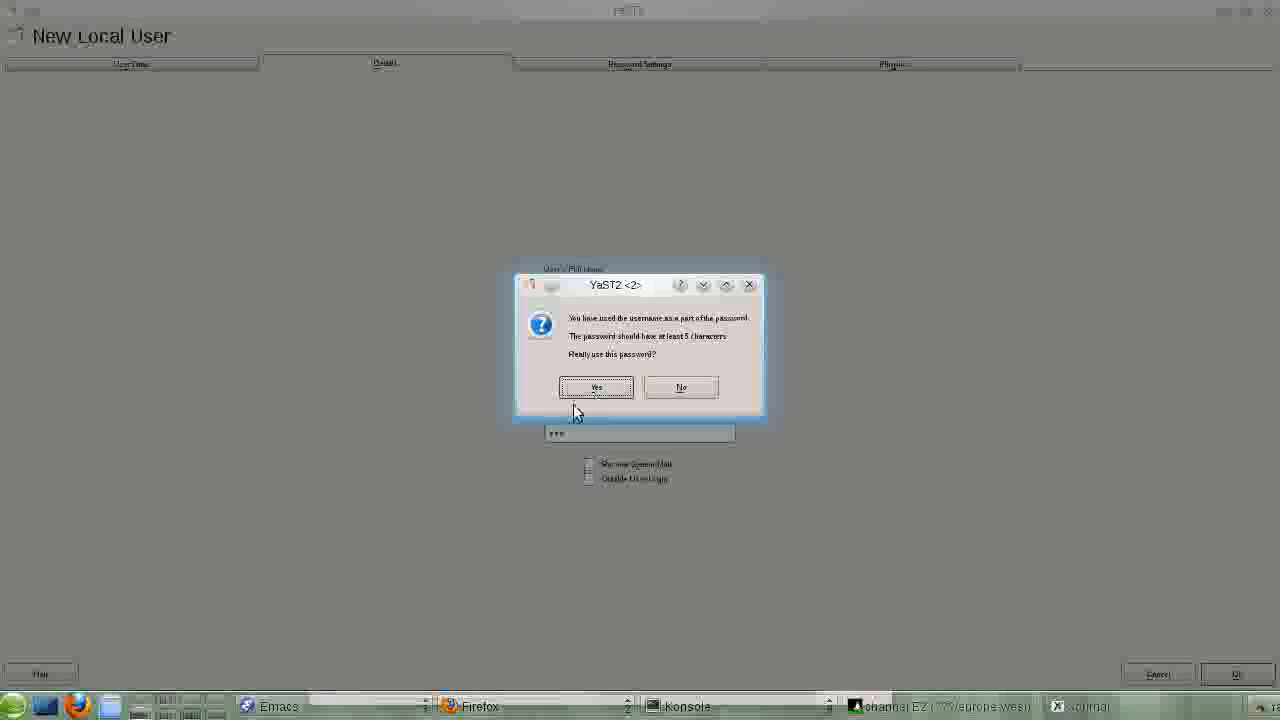
left_click(596, 387)
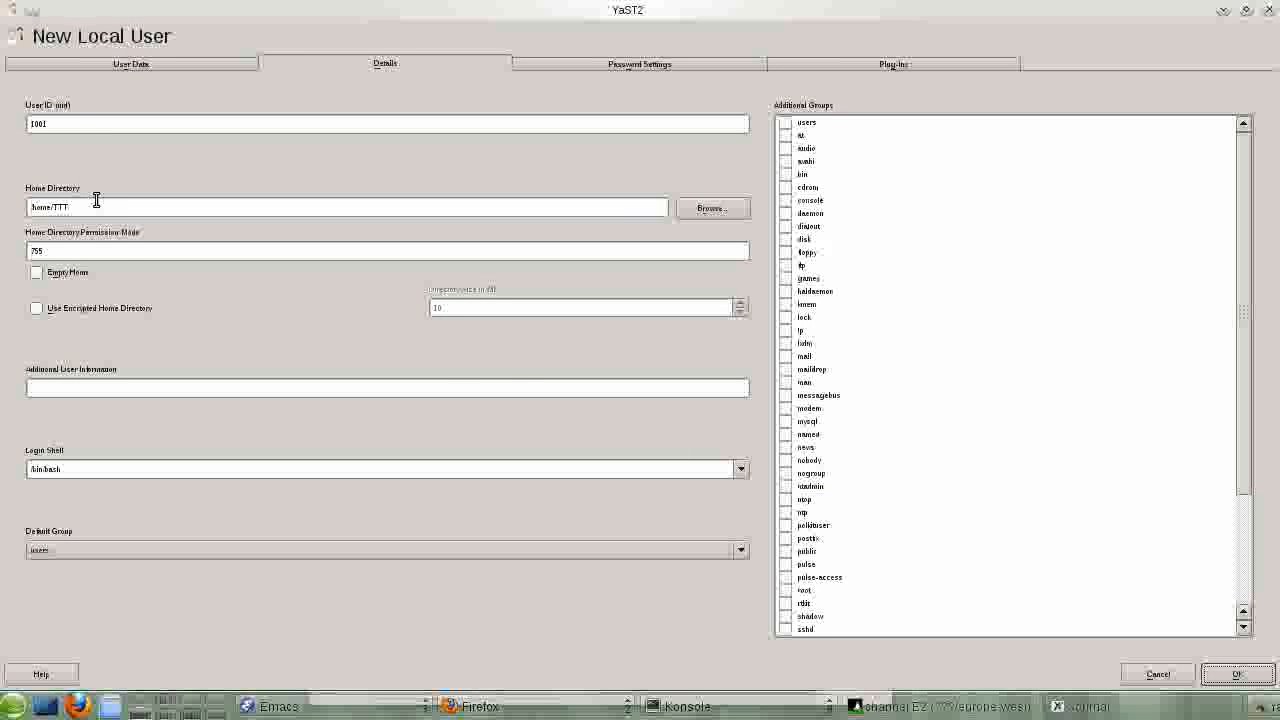
- Switch to the Details view showing user ID 1001, /home/TTT and mode 755
left_click(387, 123)
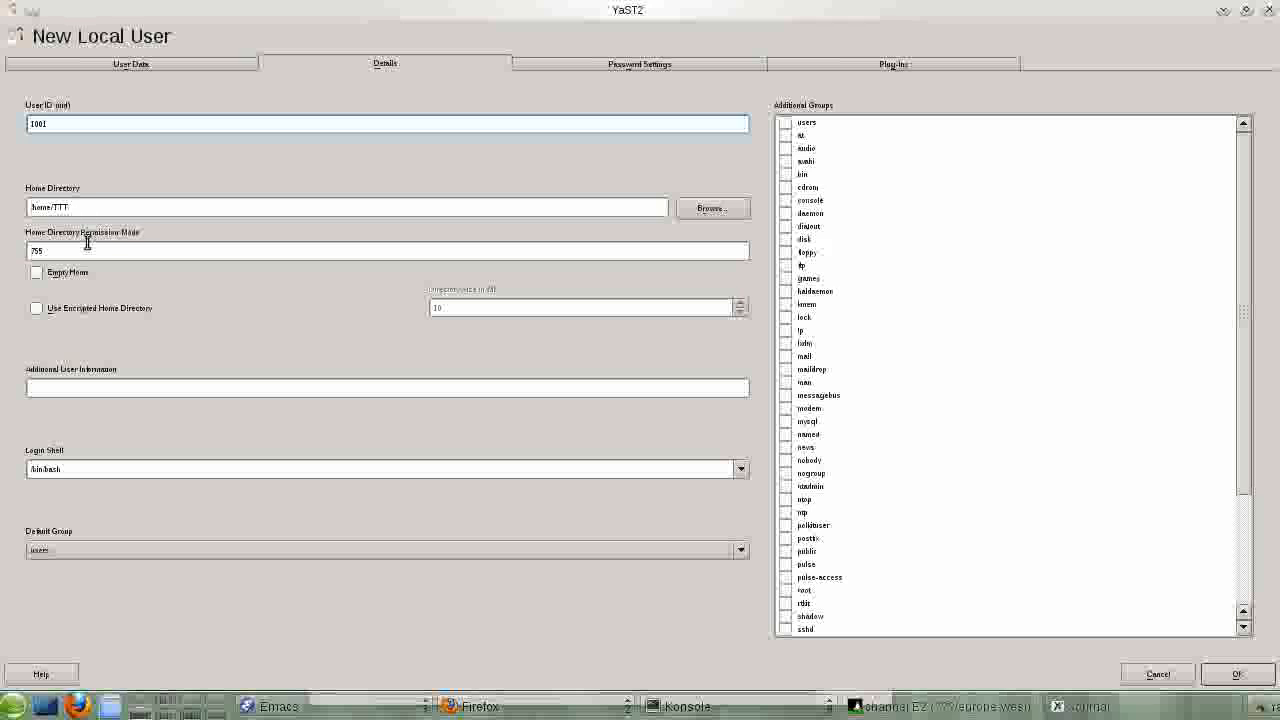
mouse_move(118, 248)
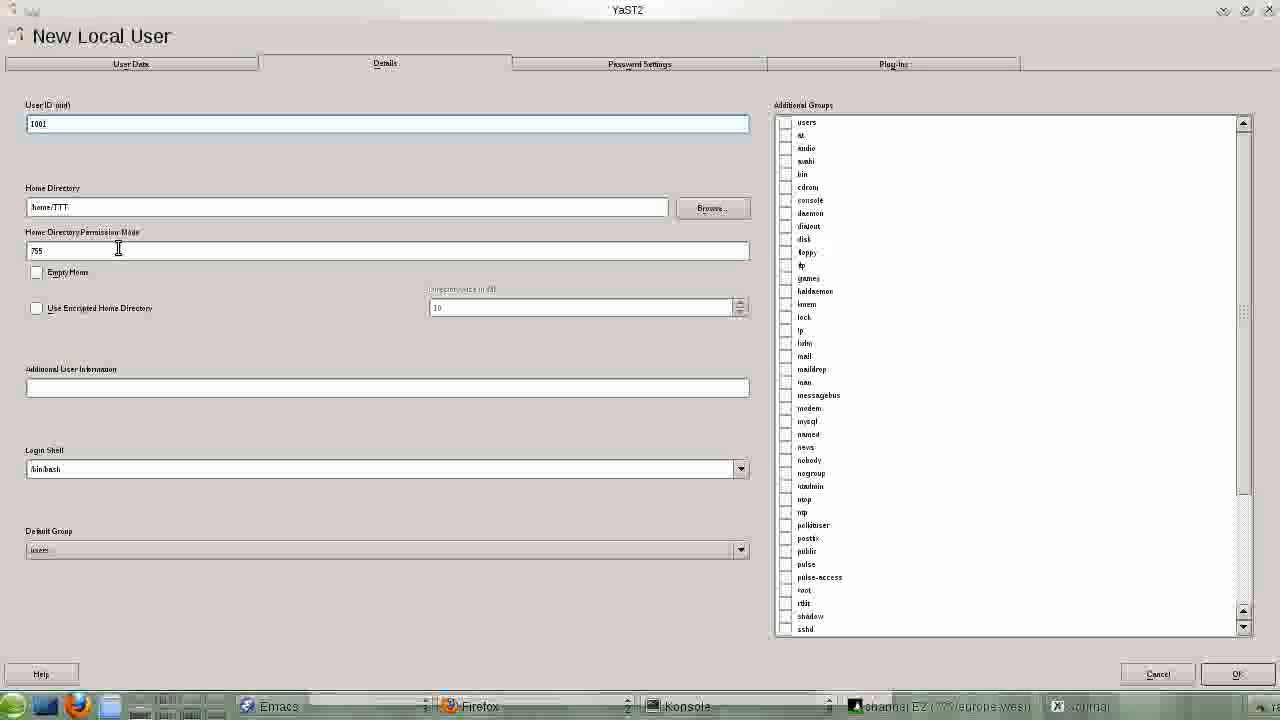
mouse_move(138, 249)
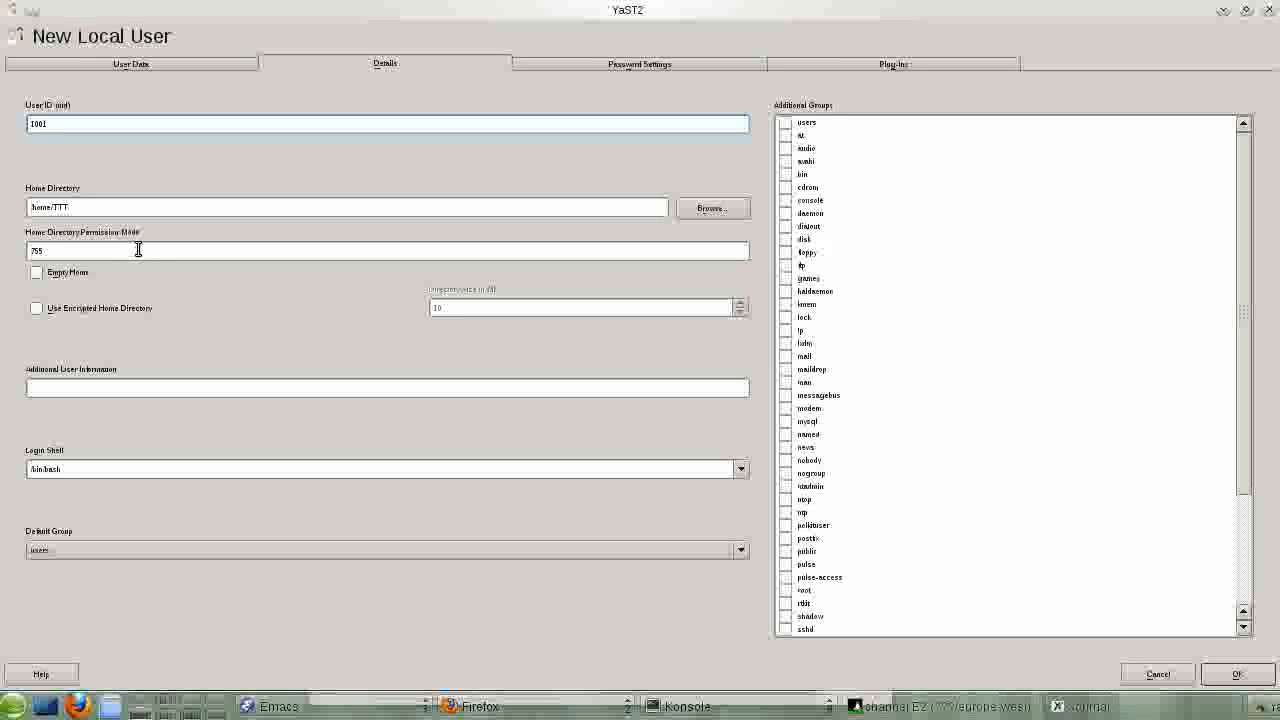
mouse_move(180, 258)
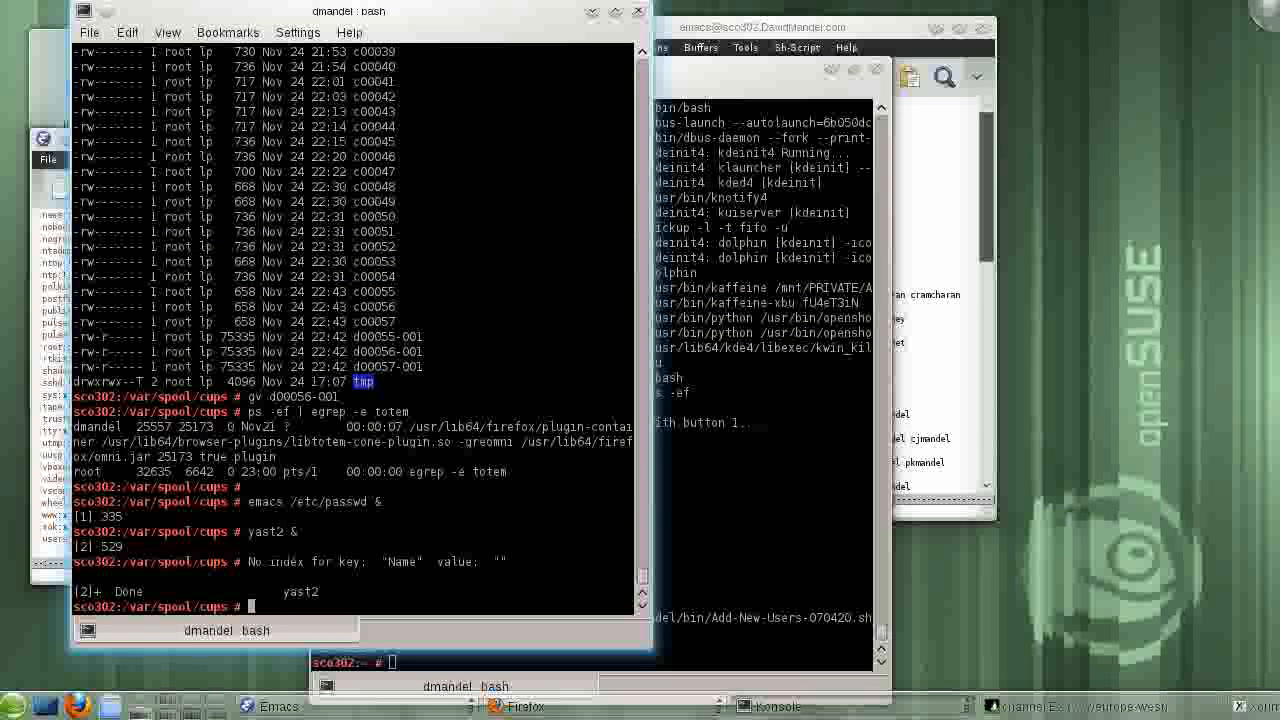
- Begin a useradd command (-g 100, -u 1157, home directory) in Konsole
type("useradd")
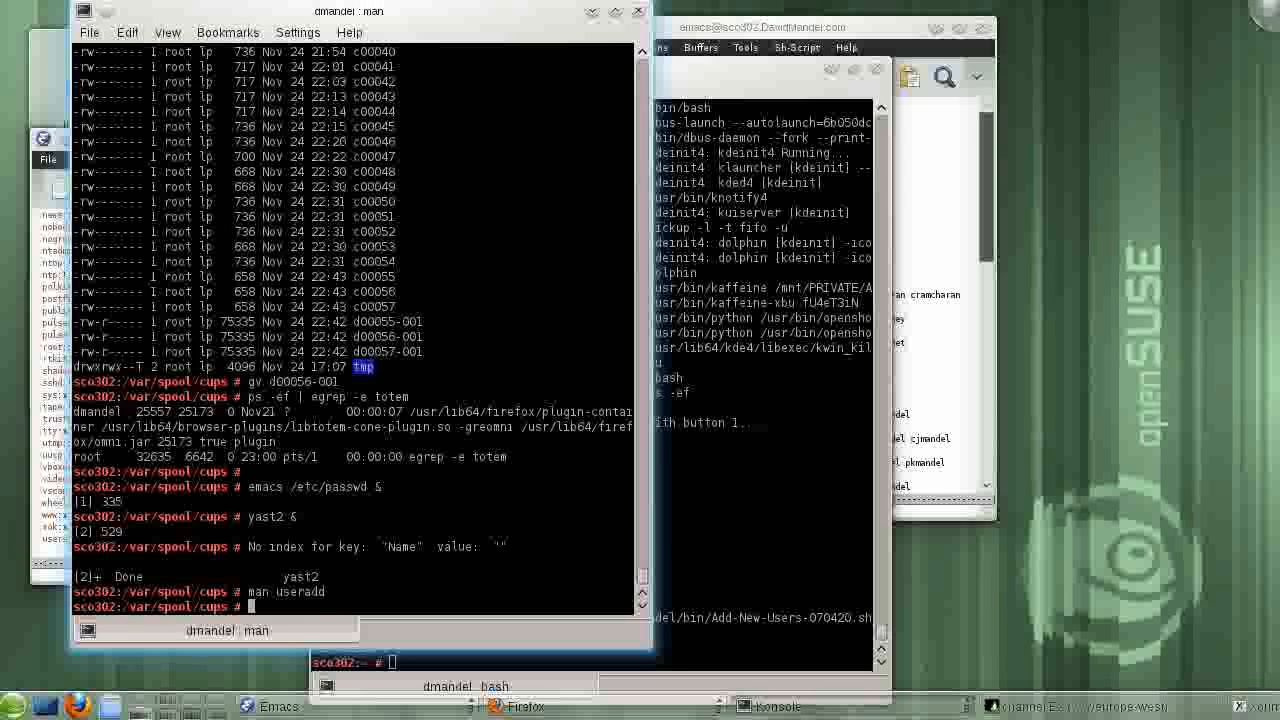
left_click(760, 28)
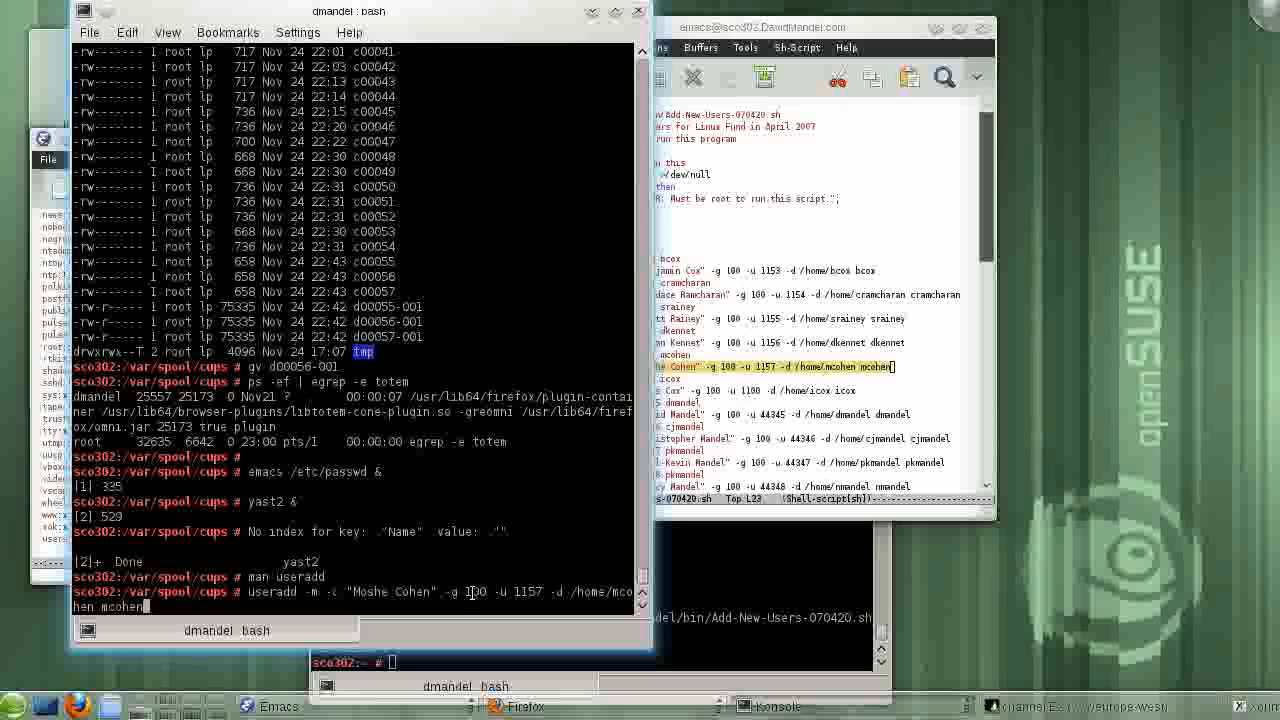
mouse_move(474, 602)
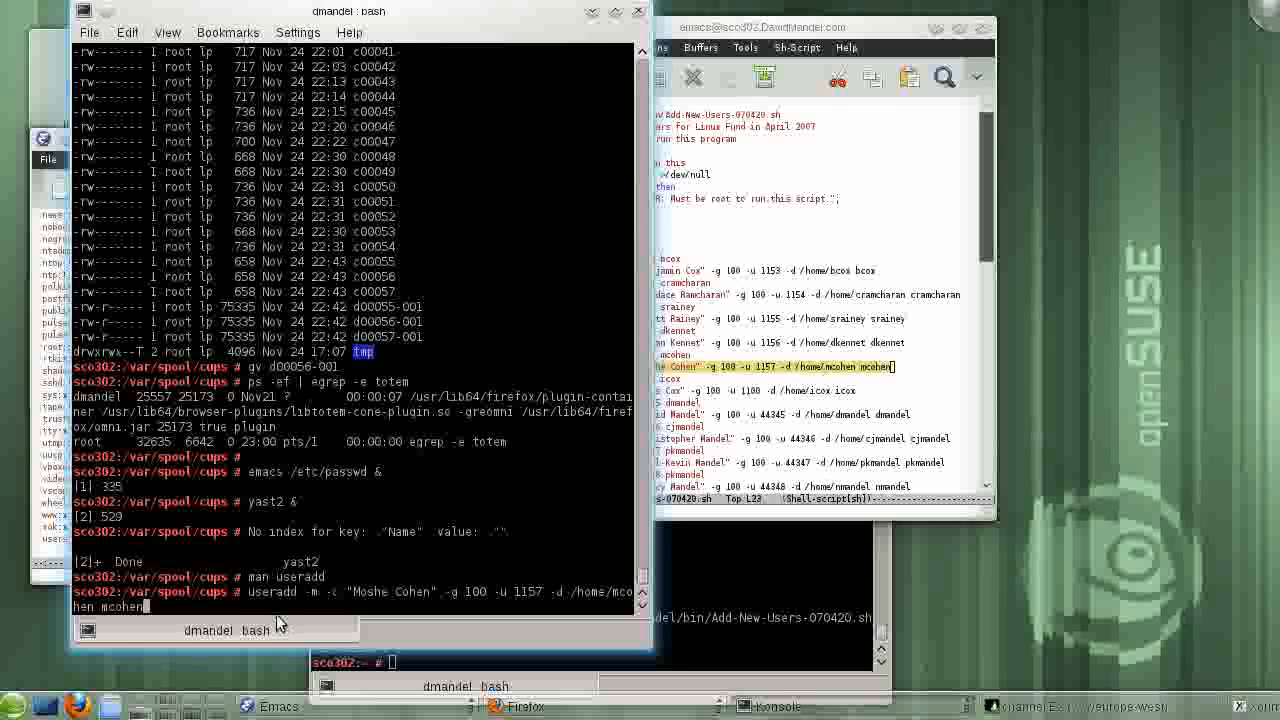
mouse_move(357, 607)
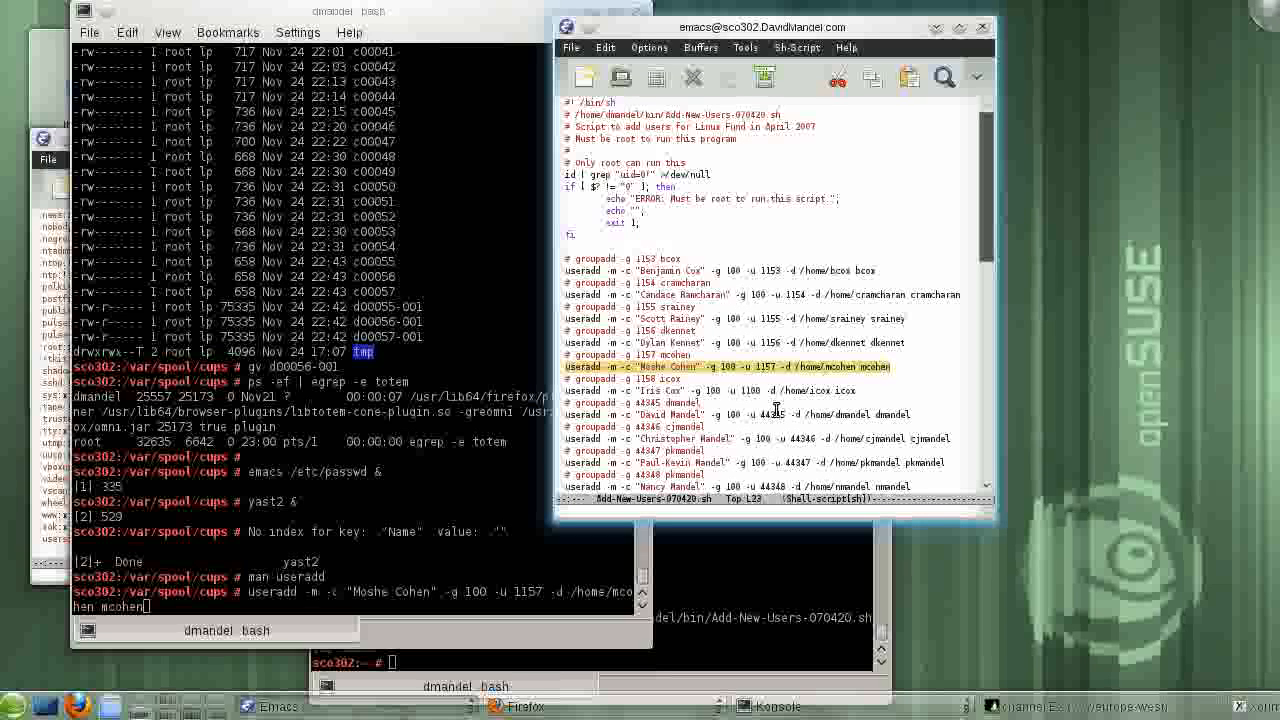
mouse_move(795, 275)
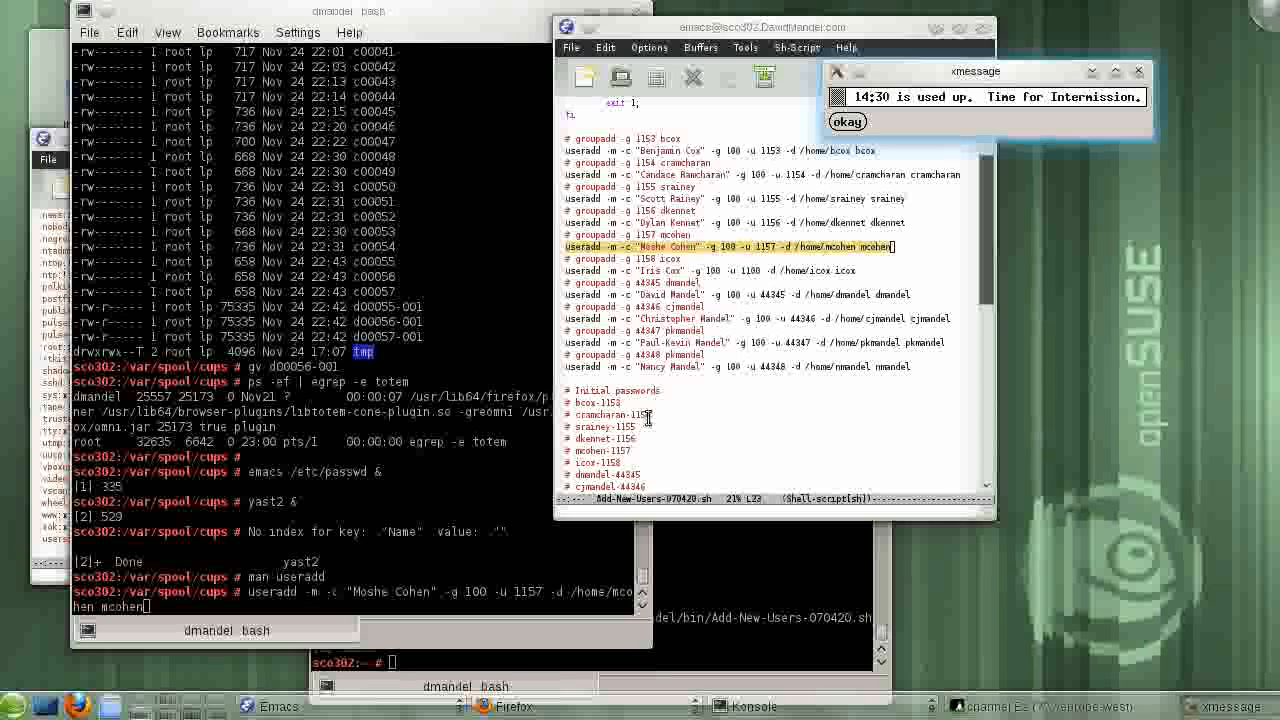
mouse_move(768, 388)
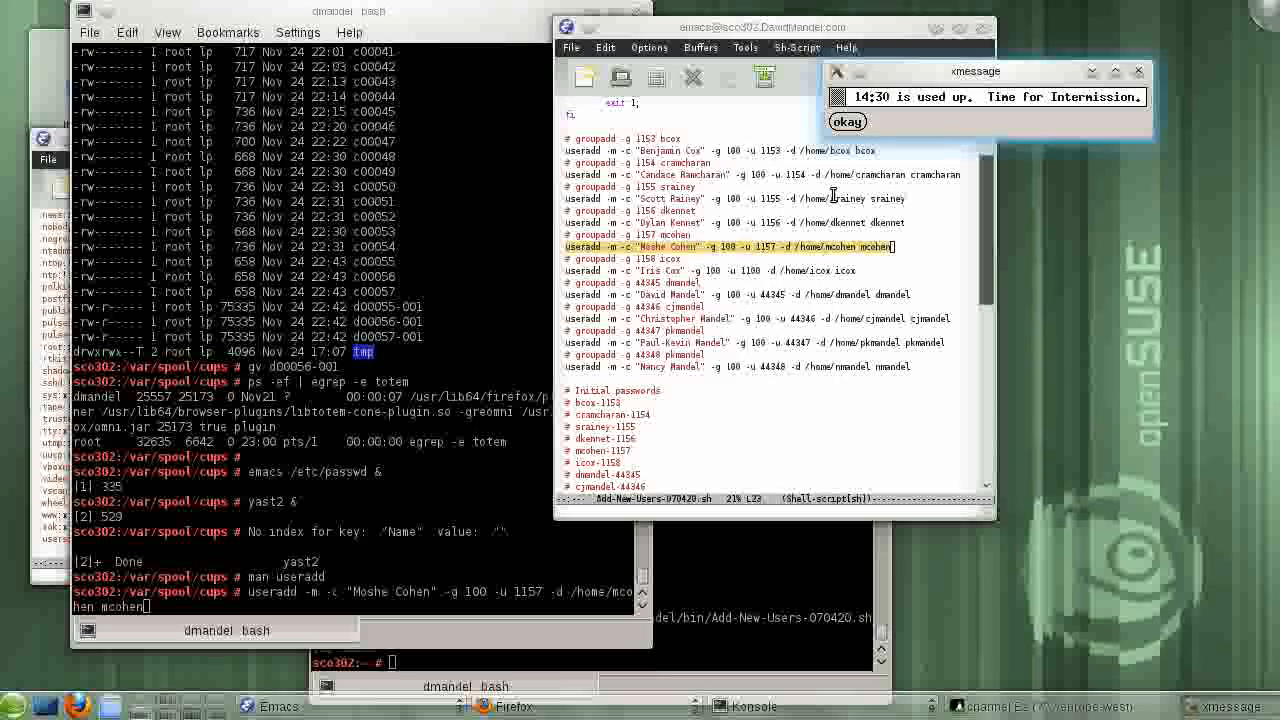
- Dismiss the intermission xmessage popup over the add-users script
left_click(846, 121)
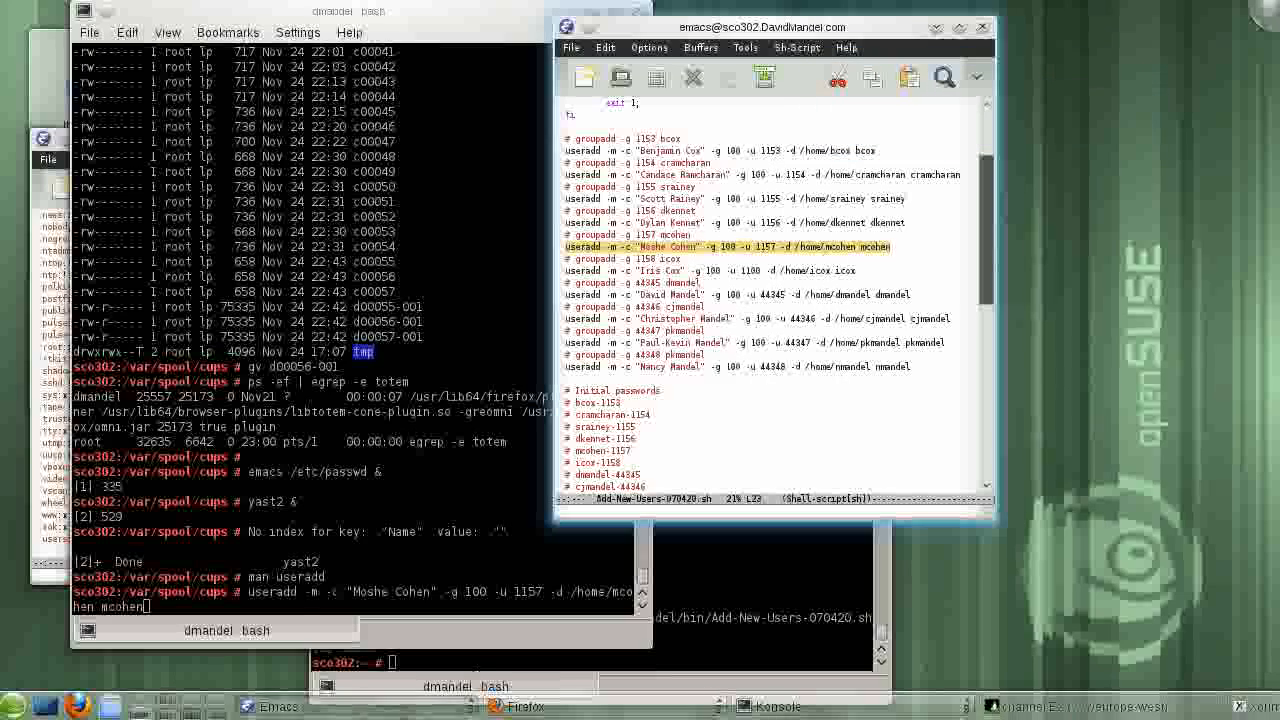